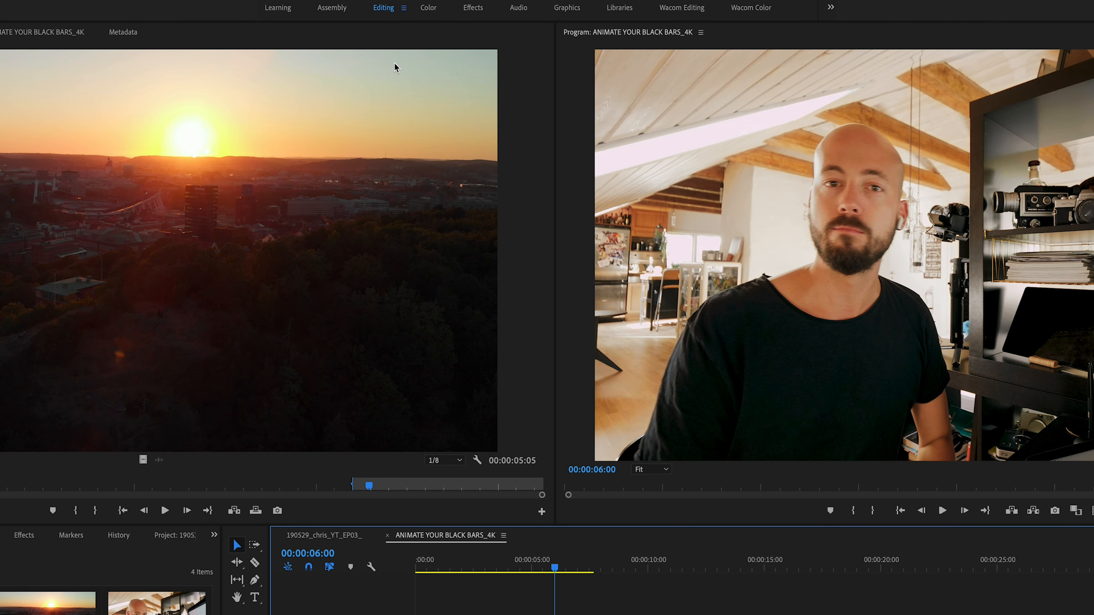
Create a 3840×2160 adjustment layer, place it on V4 above the clips and select it
left_click(662, 7)
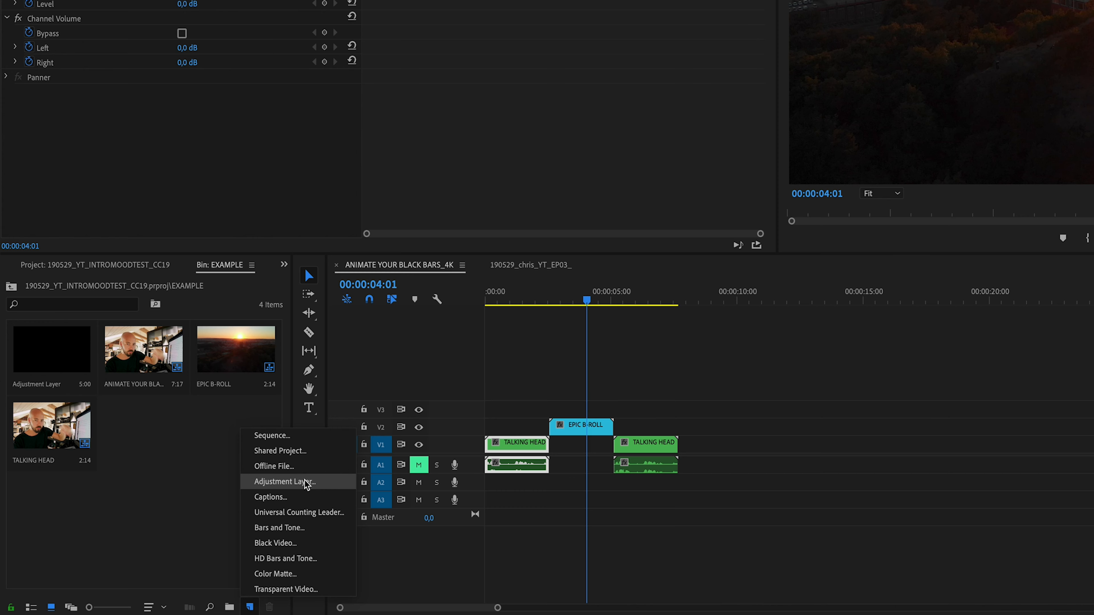
left_click(284, 482)
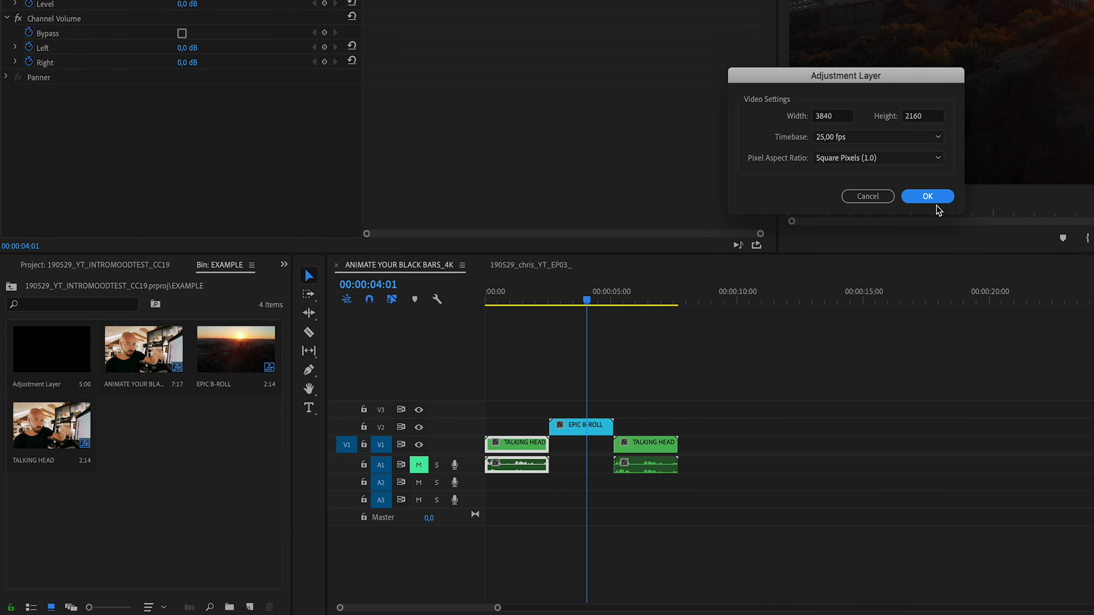
left_click(927, 196)
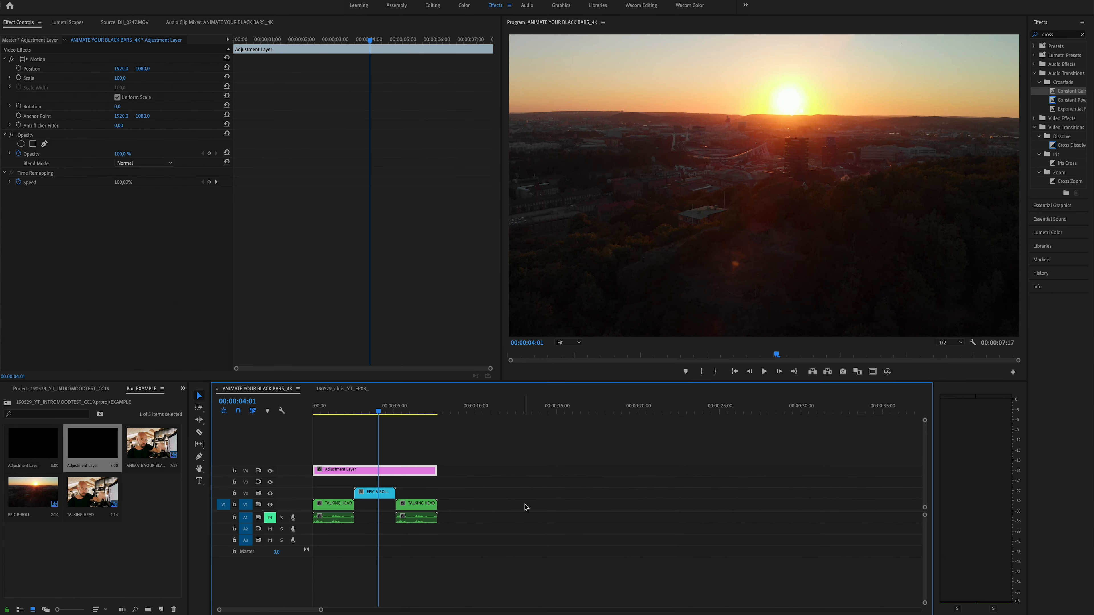
left_click(382, 413)
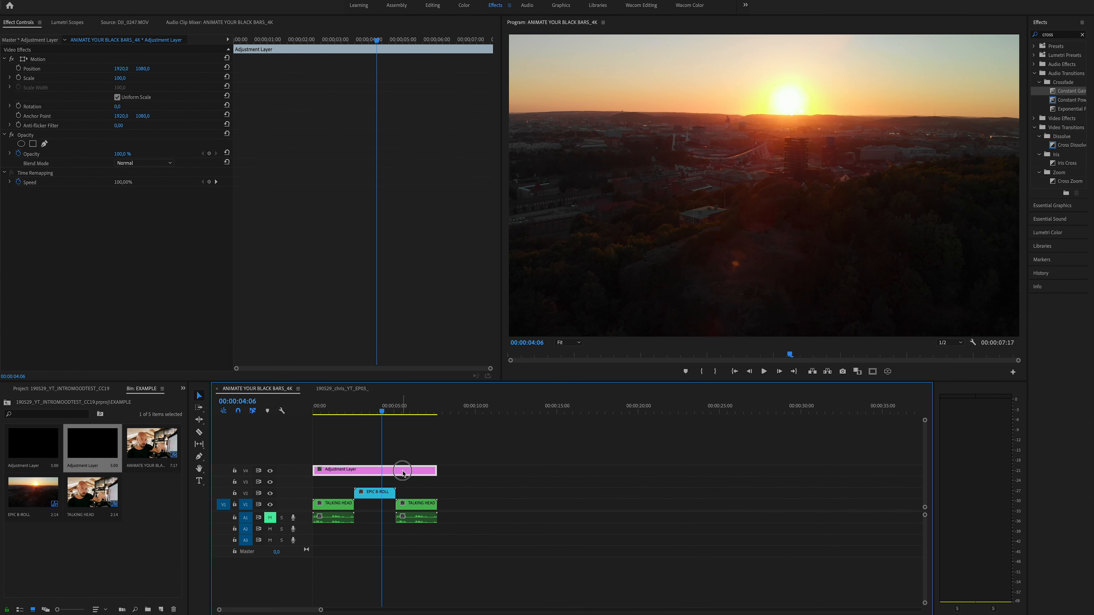
mouse_move(874, 137)
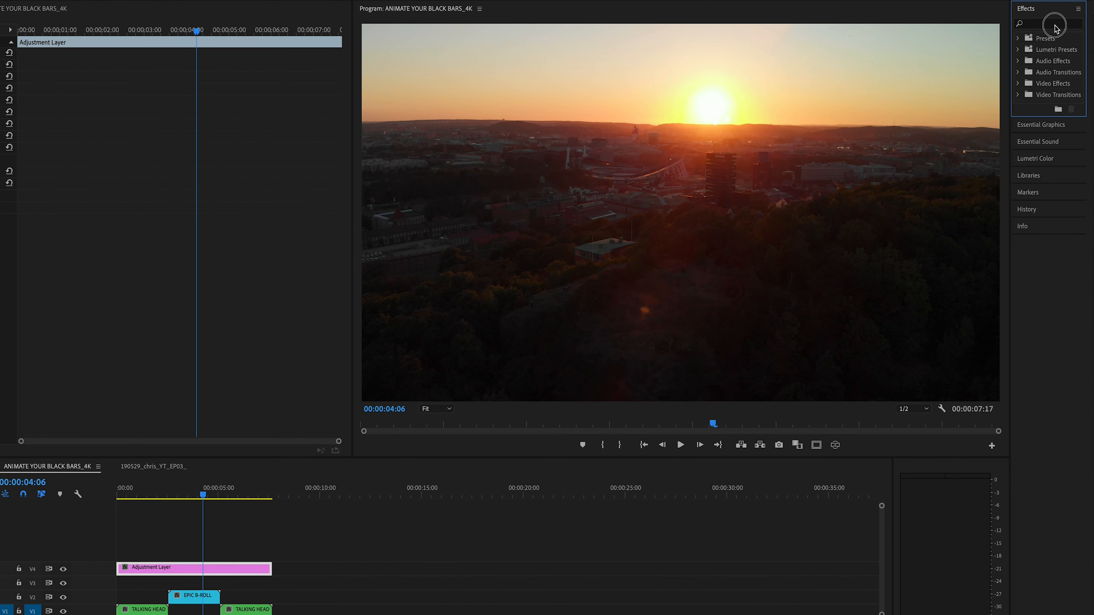
Apply the Crop effect to the adjustment layer and select it in Effect Controls
type("crop")
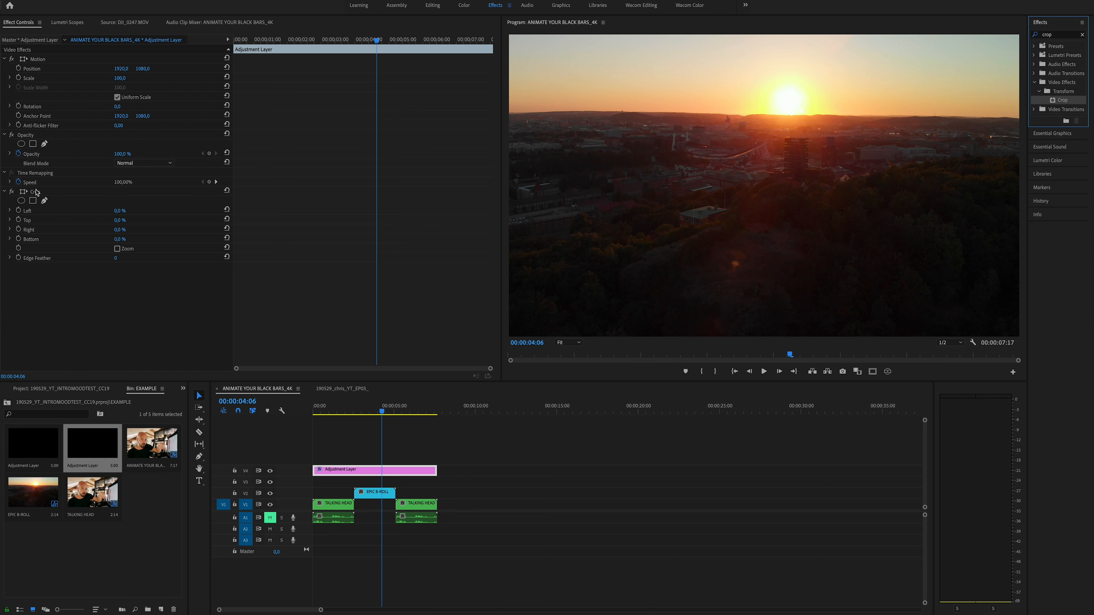
left_click(35, 192)
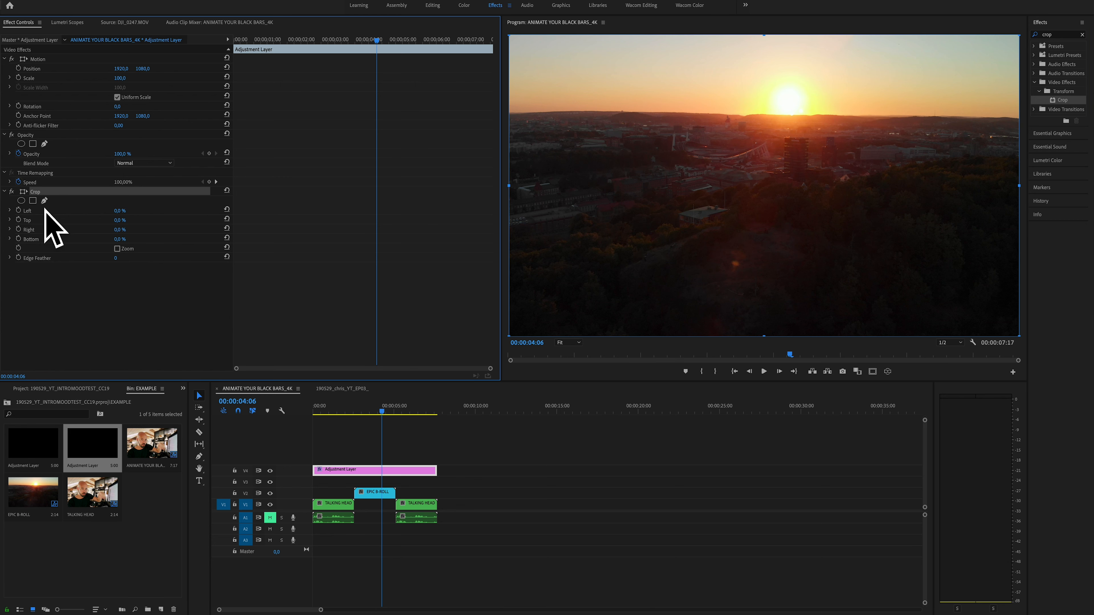
mouse_move(78, 206)
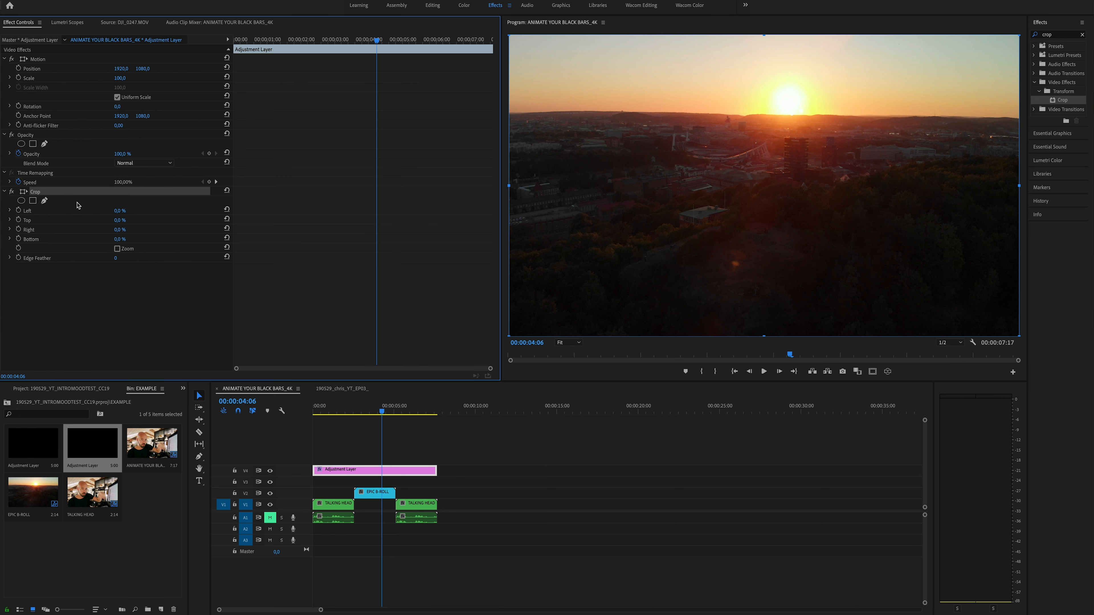
mouse_move(578, 343)
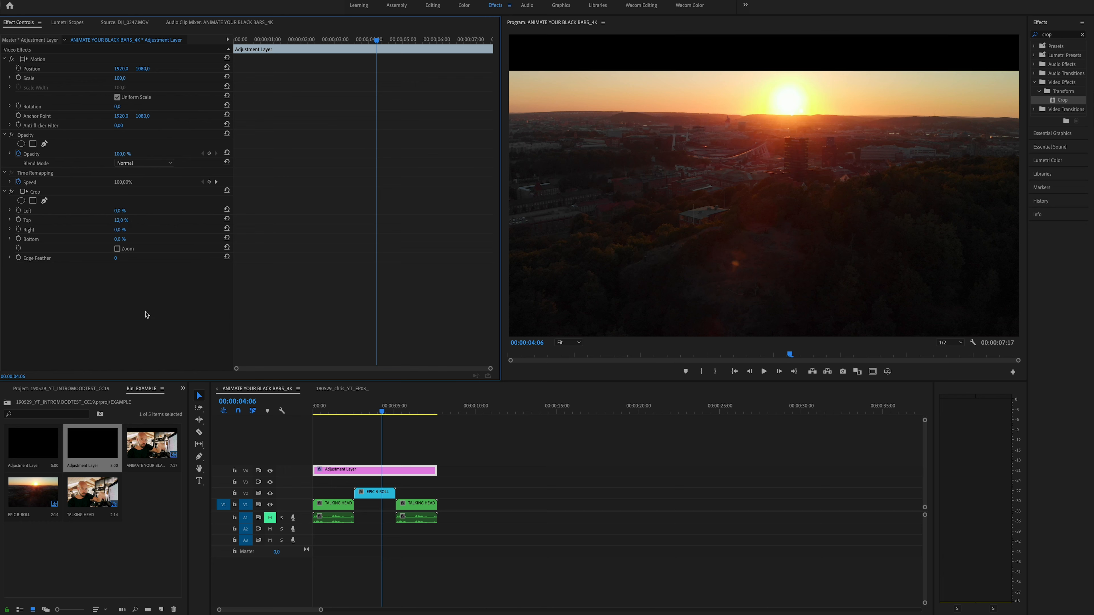
mouse_move(127, 285)
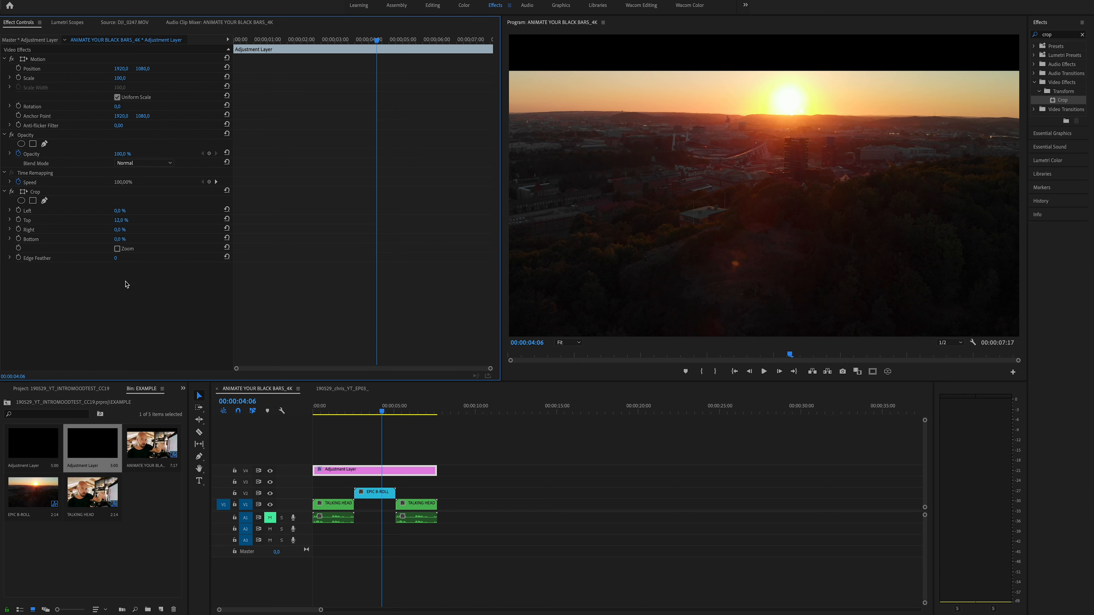
mouse_move(248, 276)
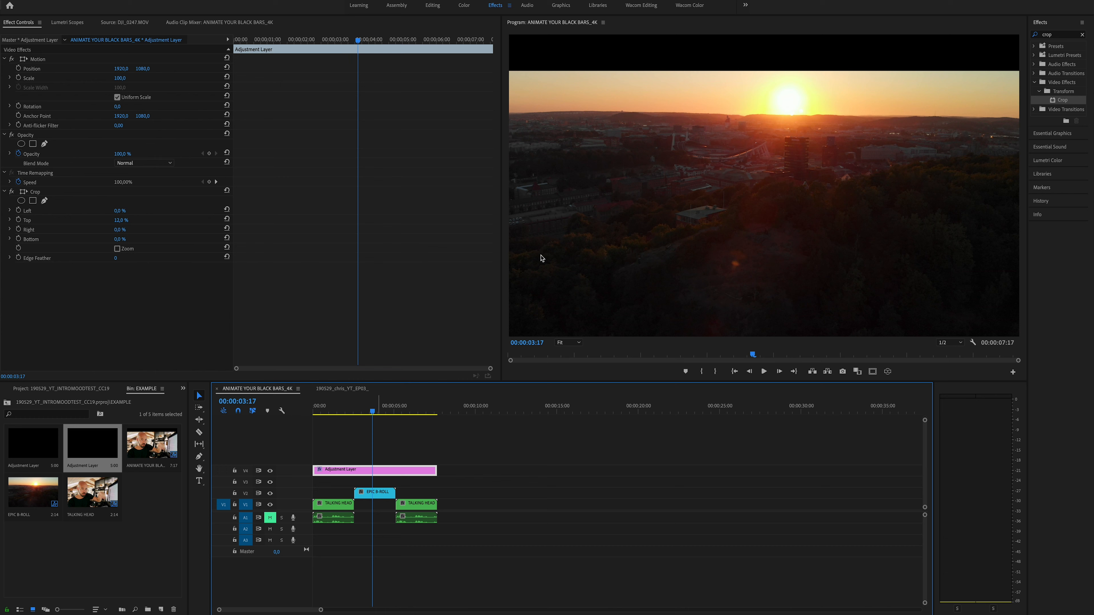
mouse_move(694, 75)
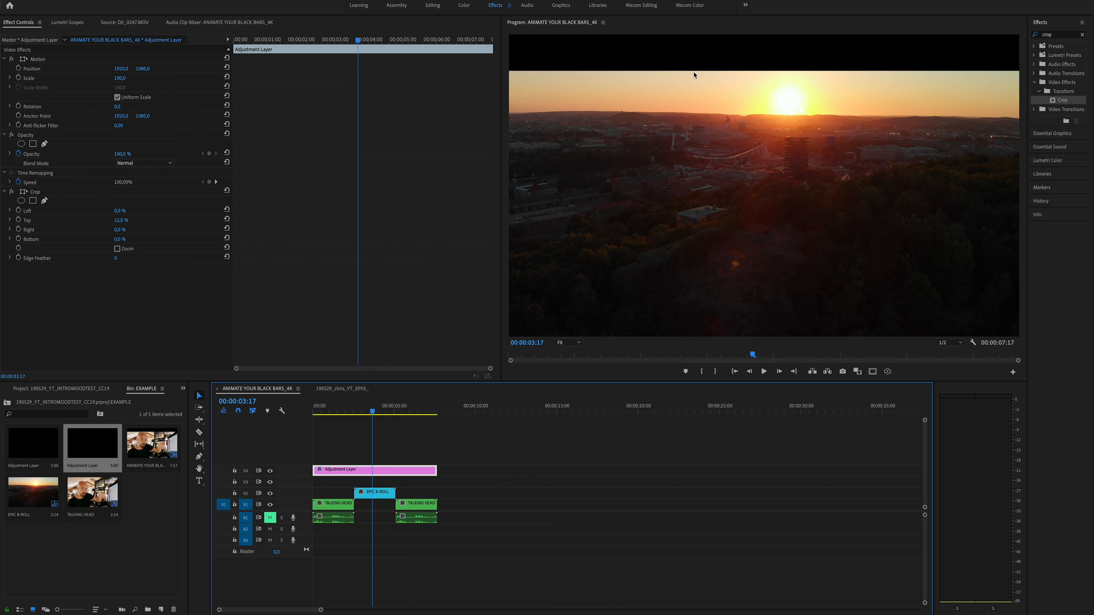
mouse_move(717, 60)
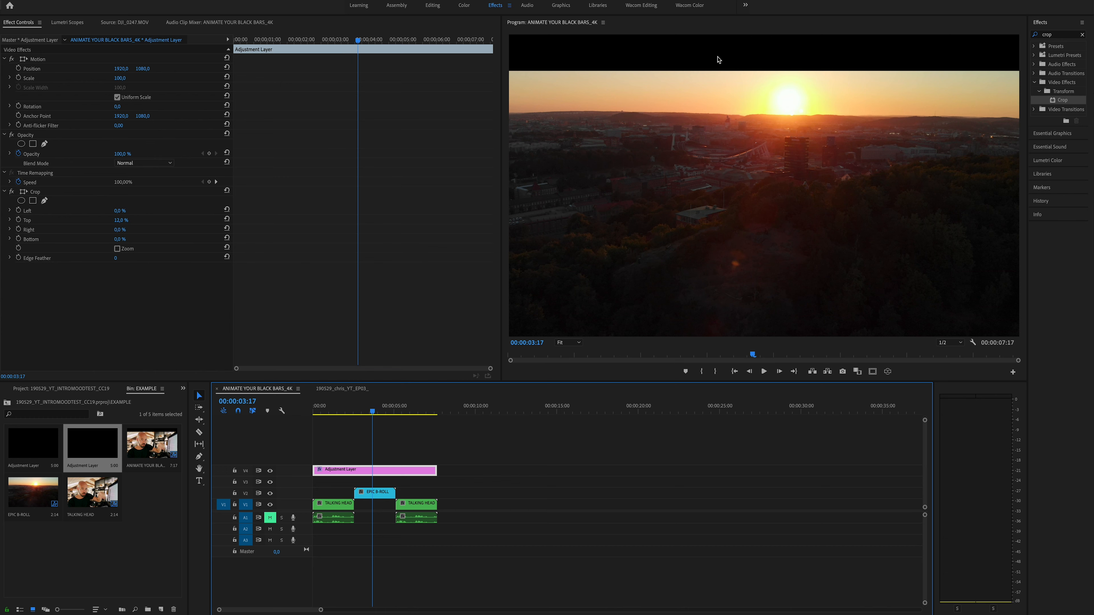
mouse_move(114, 197)
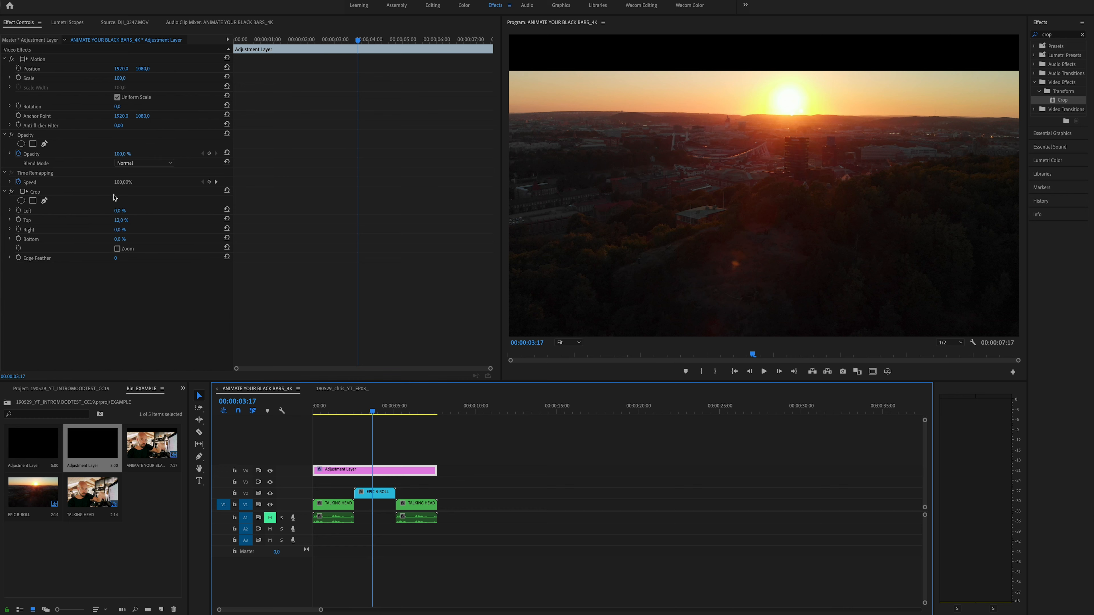
Set Crop Top and Bottom to 12% and scrub through the B-roll to check the letterbox bars
left_click(120, 239)
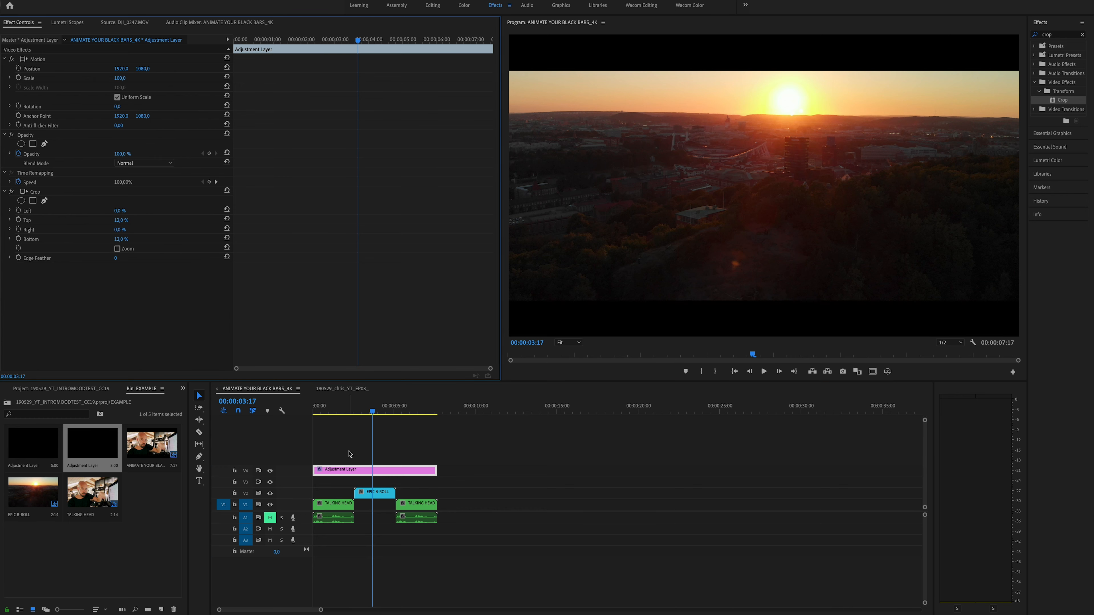
mouse_move(596, 342)
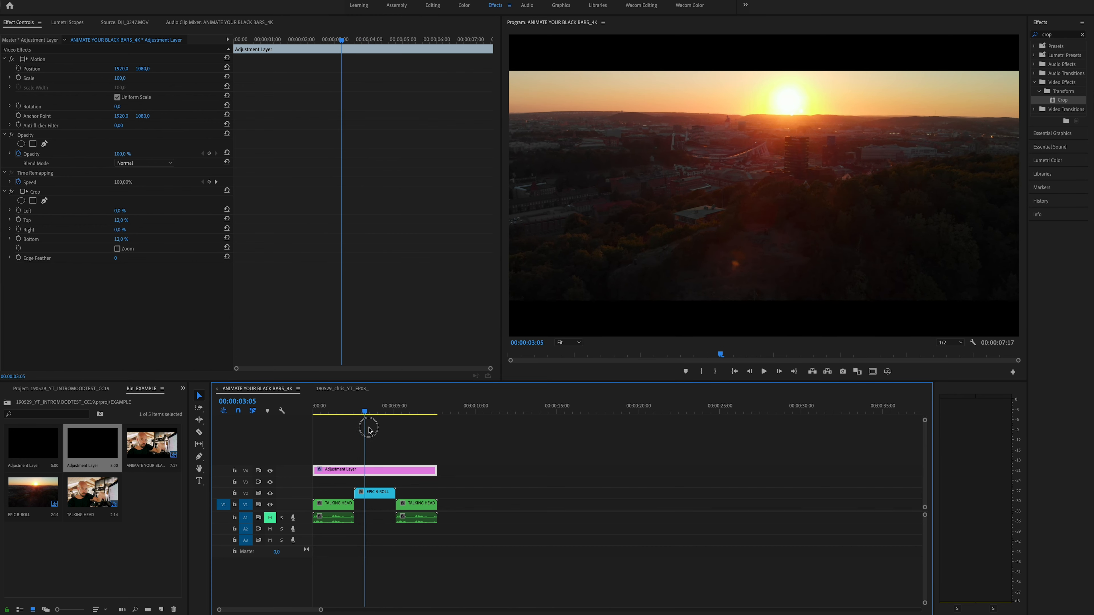
left_click(375, 414)
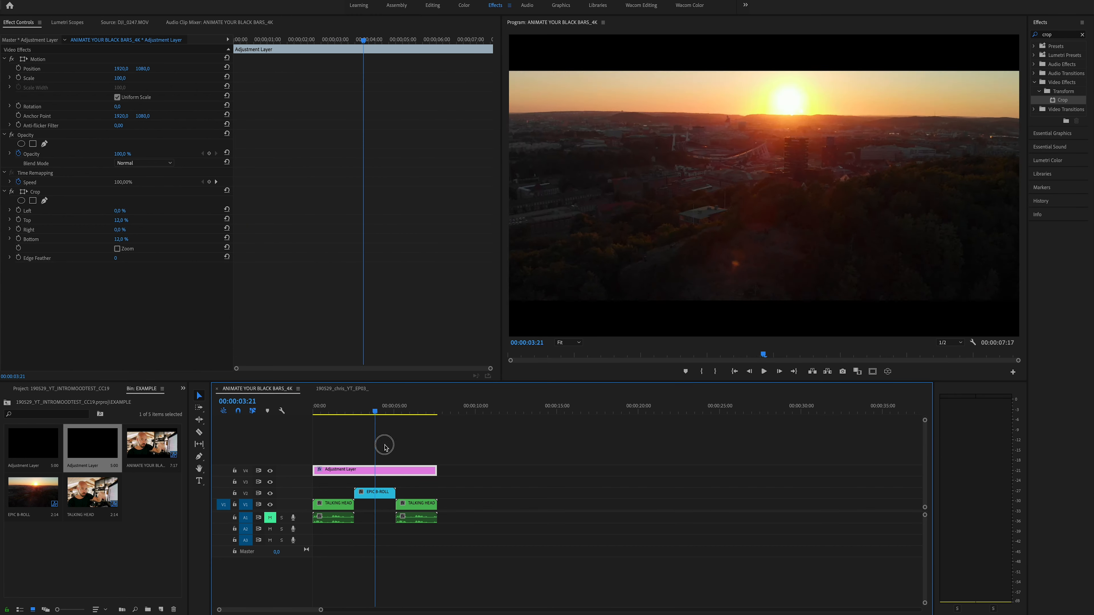
left_click(406, 413)
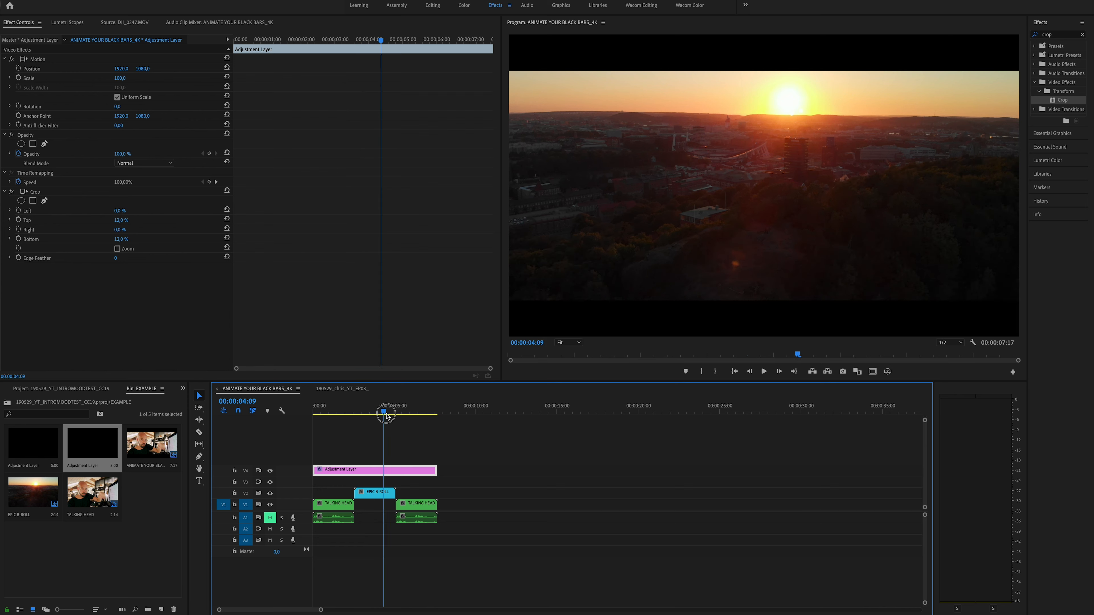
Park the playhead at the B-roll start and reselect the adjustment layer
left_click(356, 412)
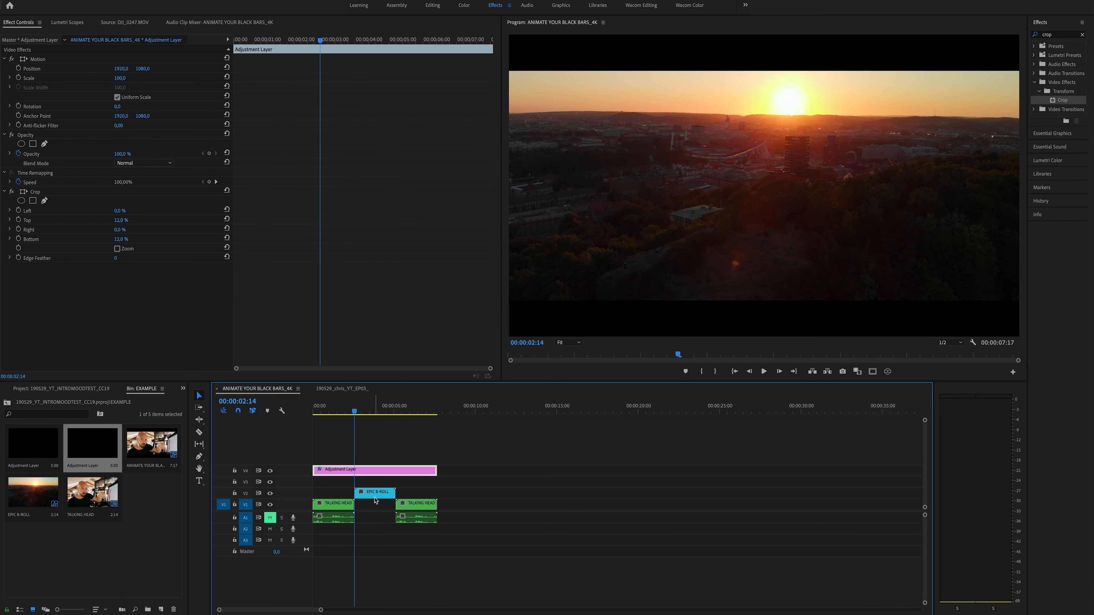
left_click(374, 492)
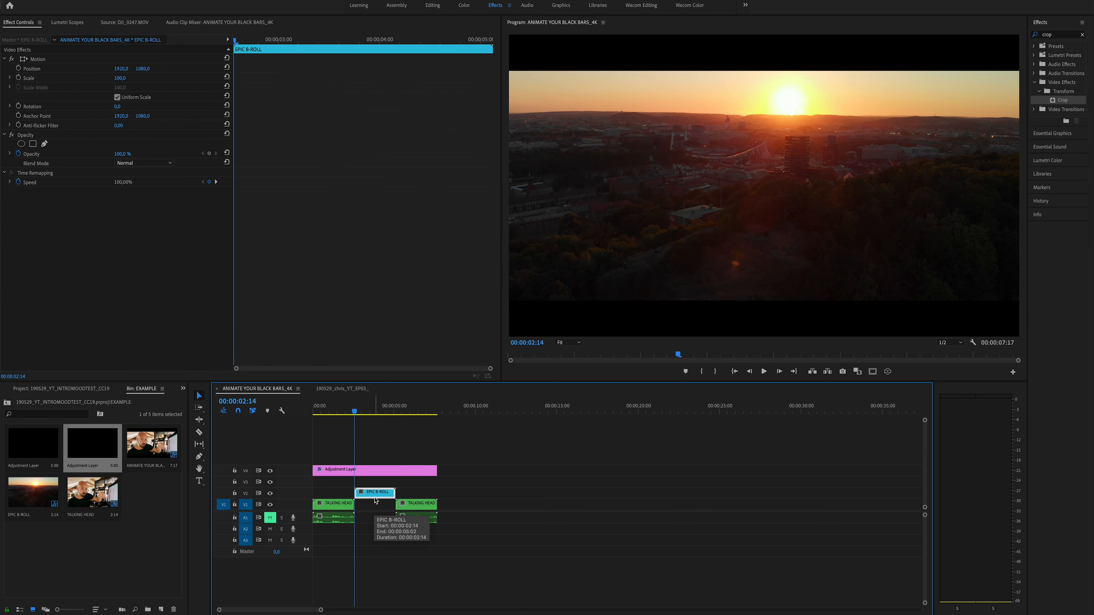
left_click(375, 469)
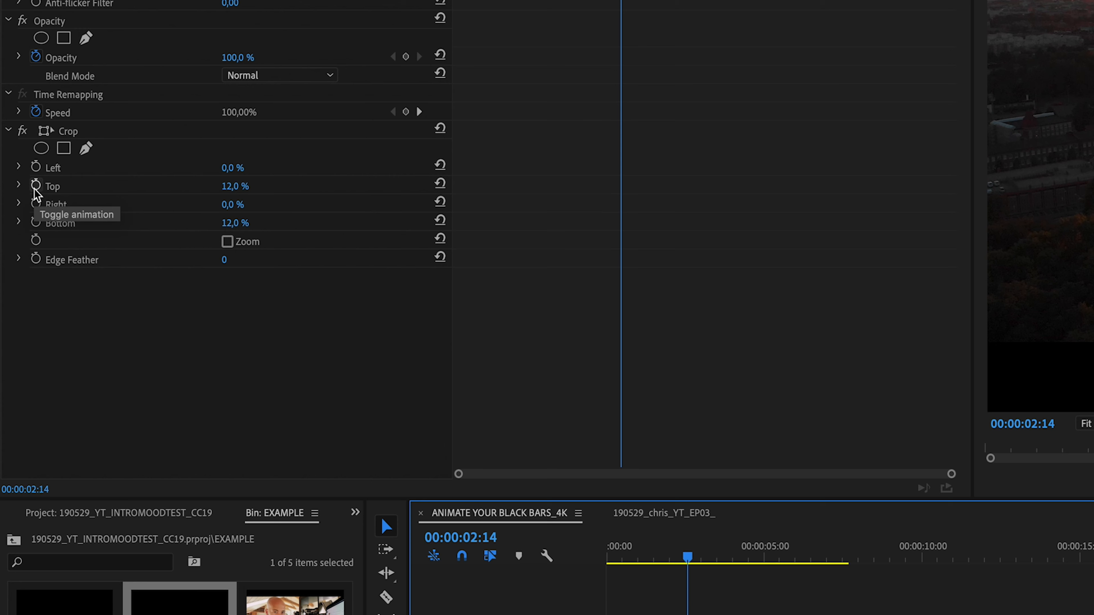
Enable keyframing for Crop Top and Bottom and add a 12% Top keyframe at the B-roll end
left_click(36, 186)
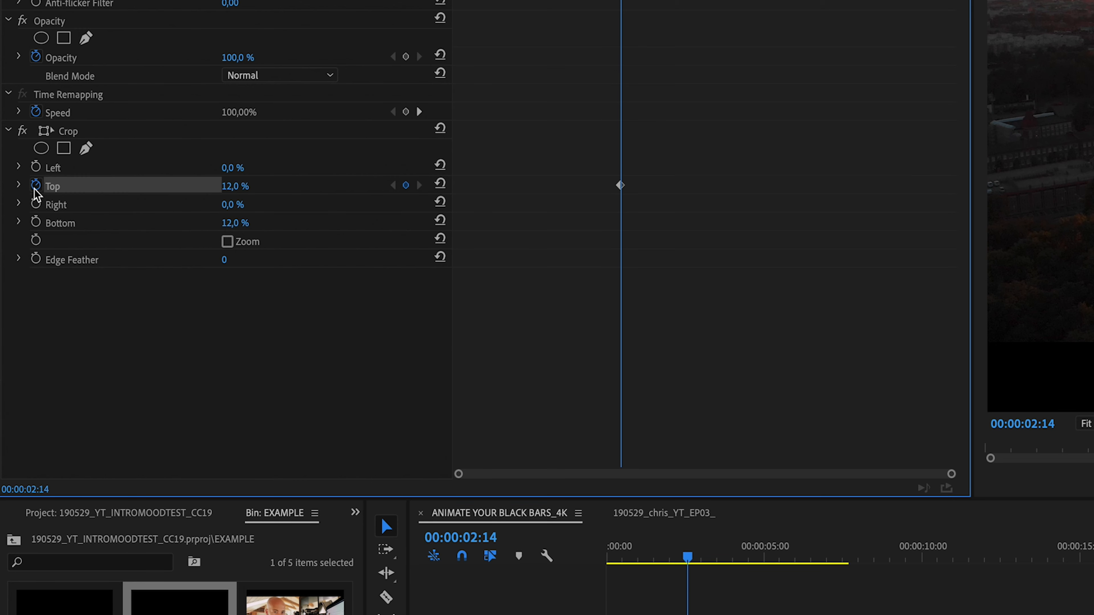
left_click(59, 219)
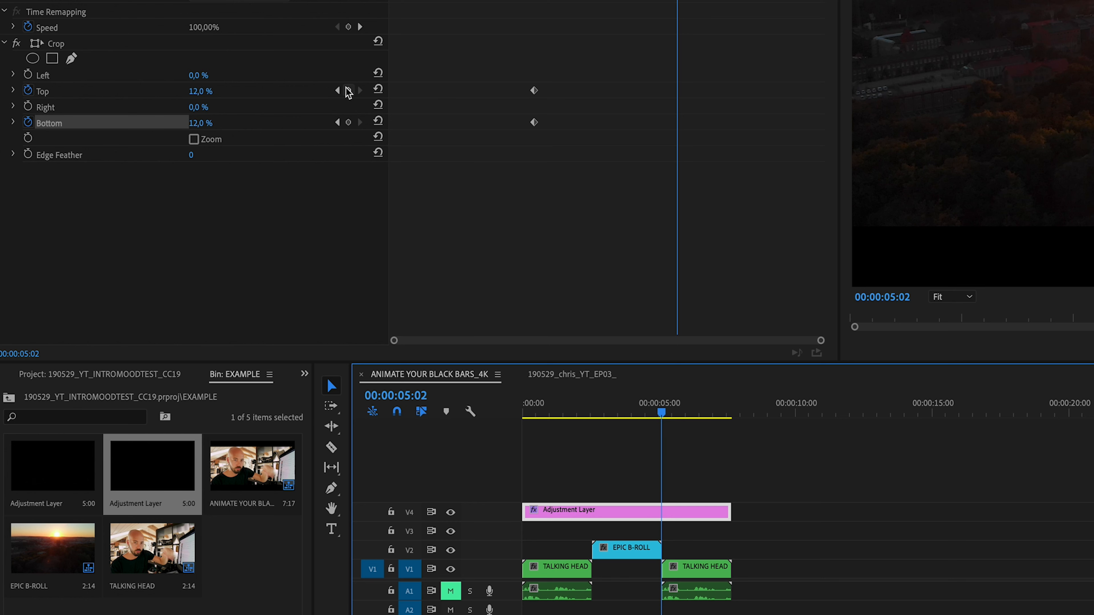
left_click(348, 90)
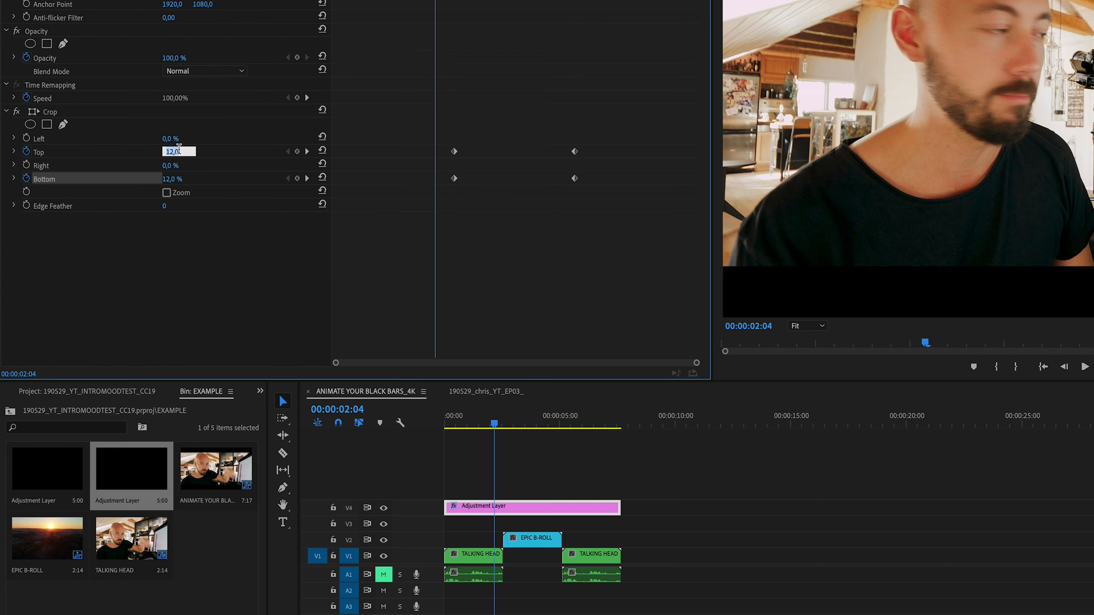
Enter 0% for Crop Top and Bottom just before the B-roll so the bars animate in
type("0")
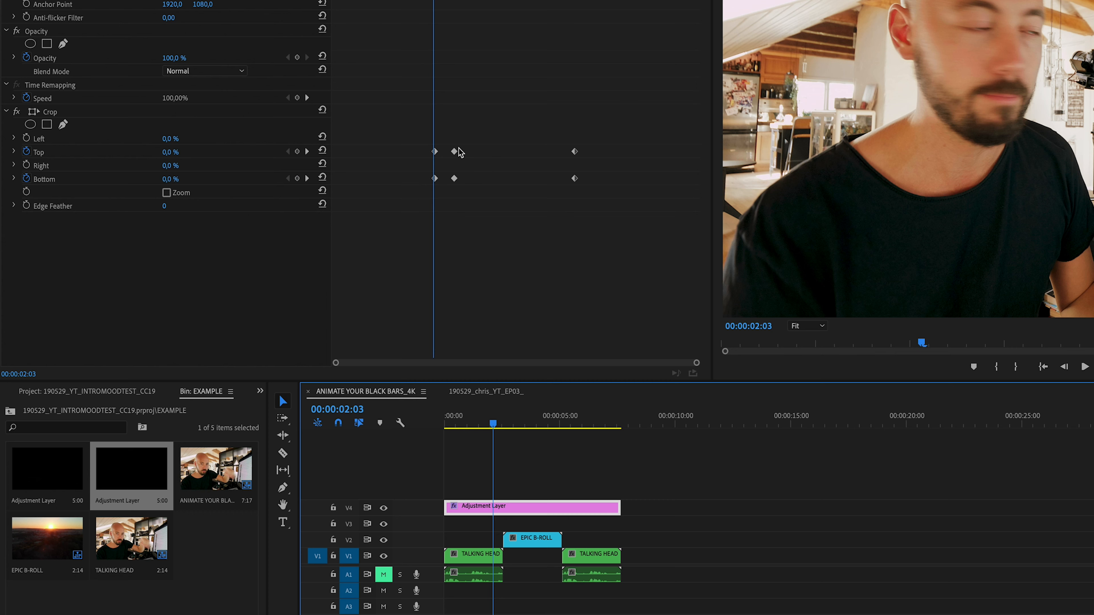
mouse_move(432, 150)
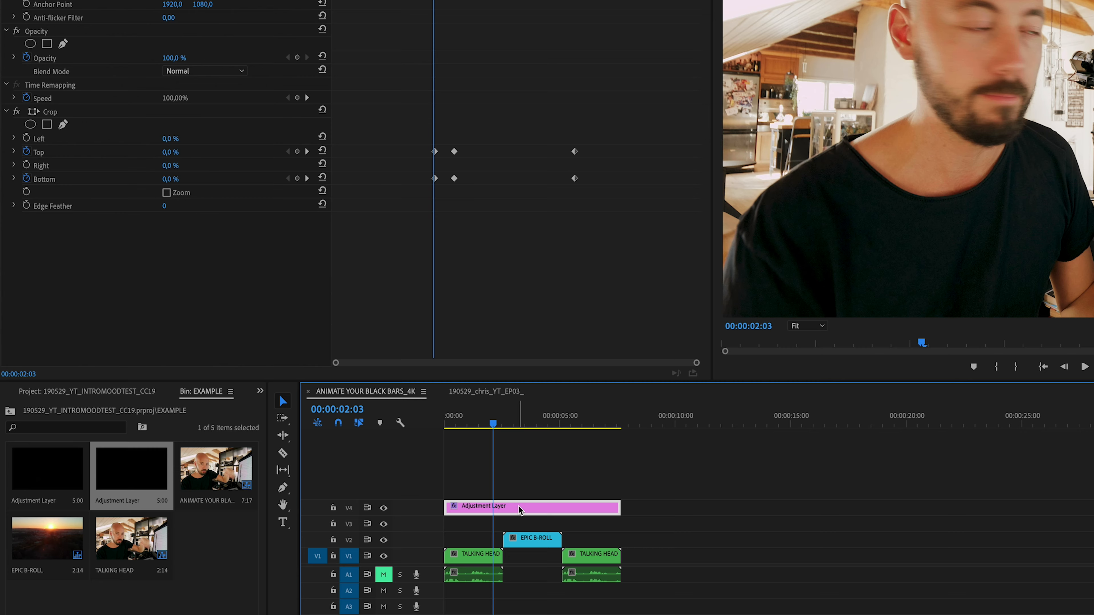
mouse_move(421, 221)
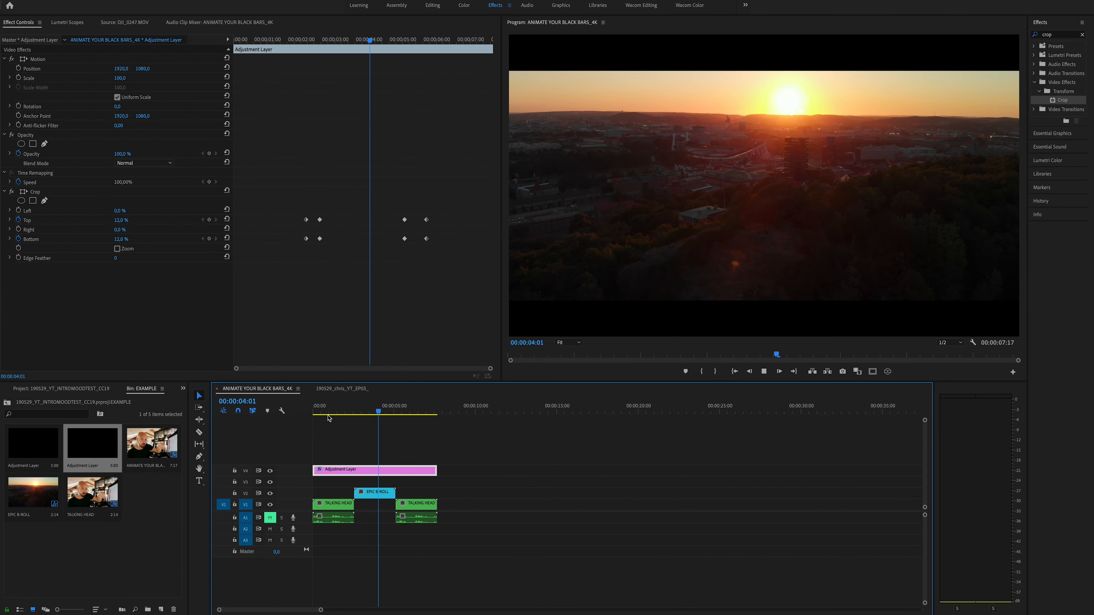
Play the sequence from near its start to review the bars animating in and out
left_click(411, 412)
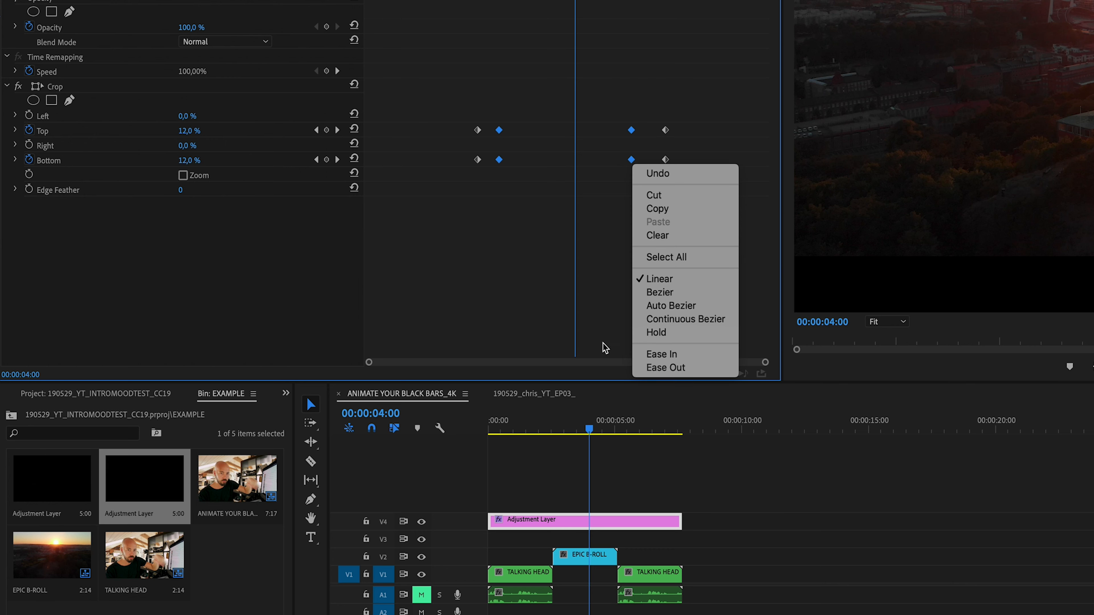
Switch the inner 12% Top and Bottom keyframes to Bezier interpolation
left_click(659, 292)
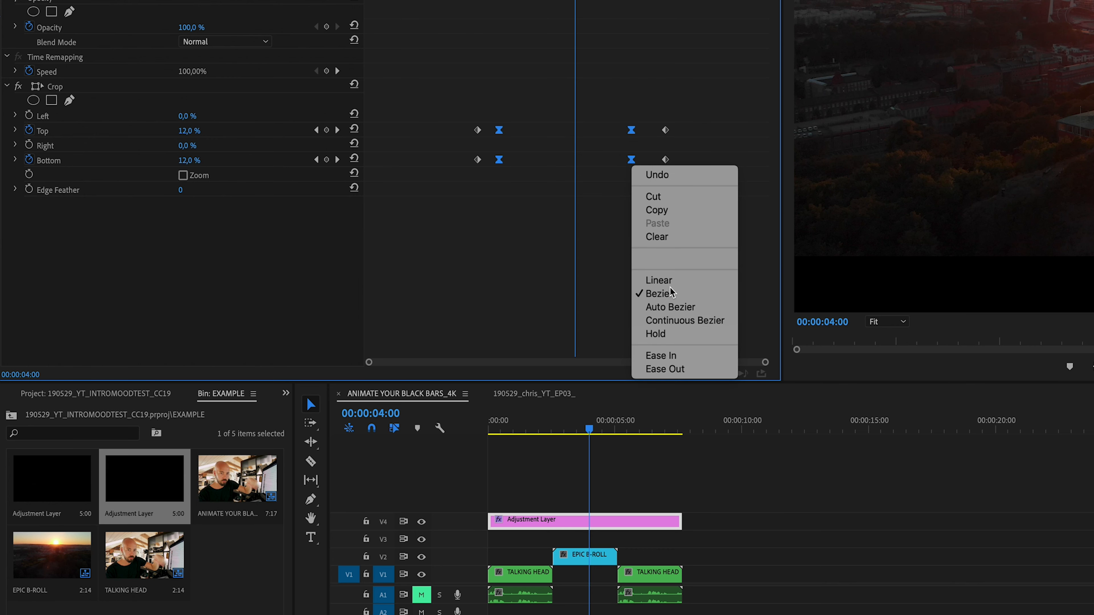
left_click(526, 236)
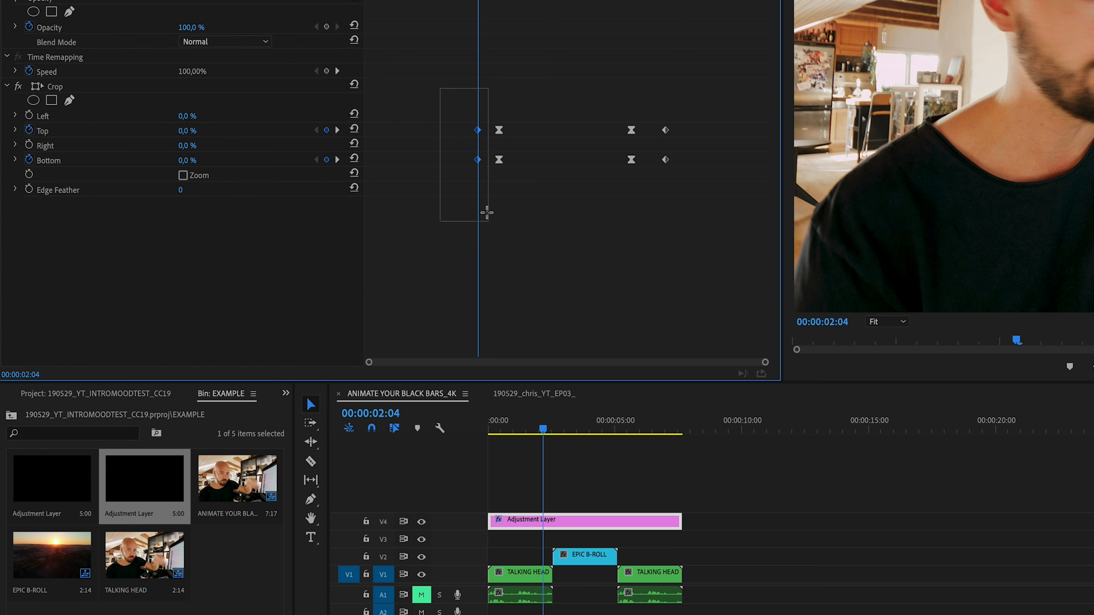
Give the first 0% keyframes Ease Out and the last 0% keyframes Ease In
right_click(478, 160)
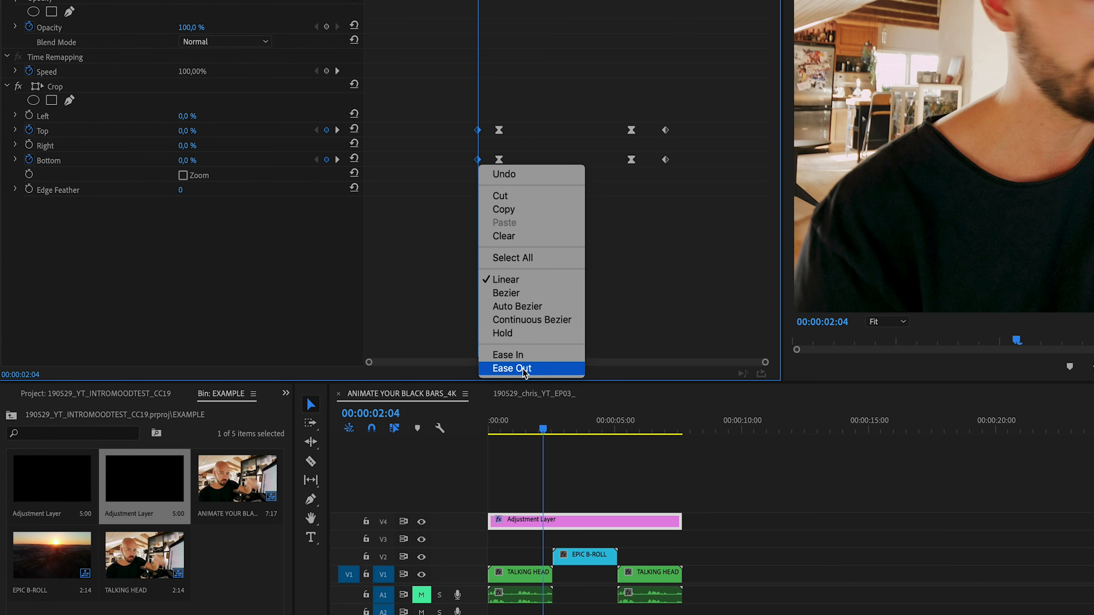
left_click(512, 369)
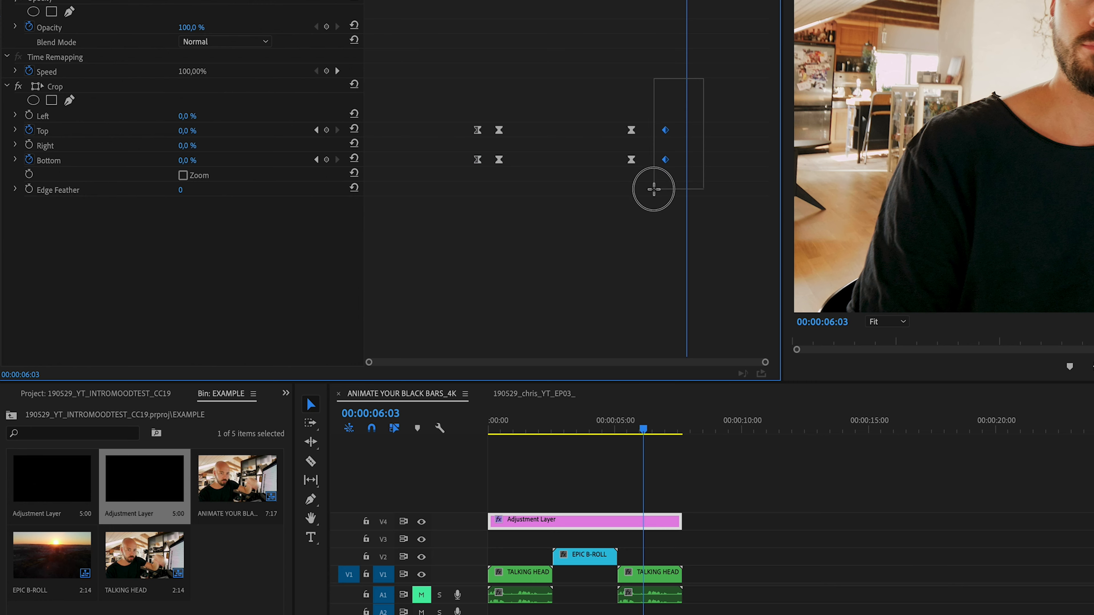
right_click(664, 159)
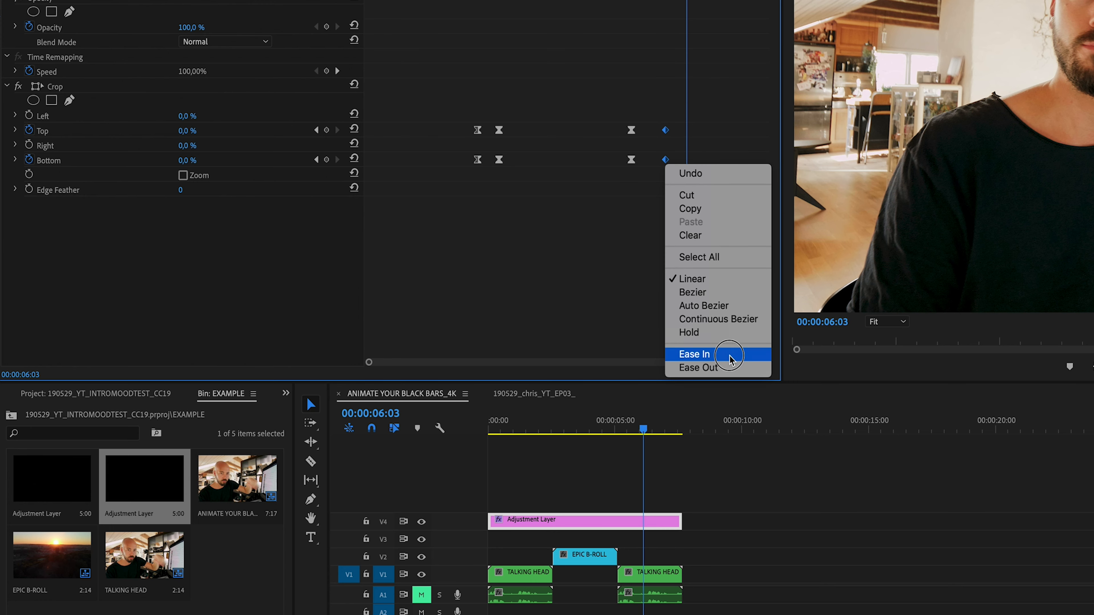
left_click(694, 355)
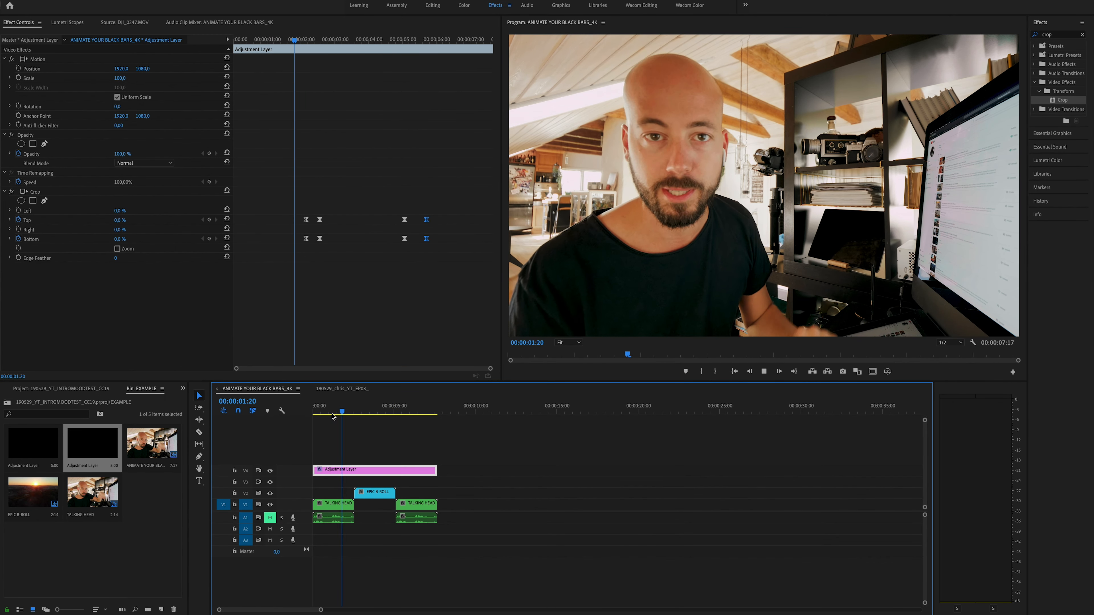
left_click(375, 411)
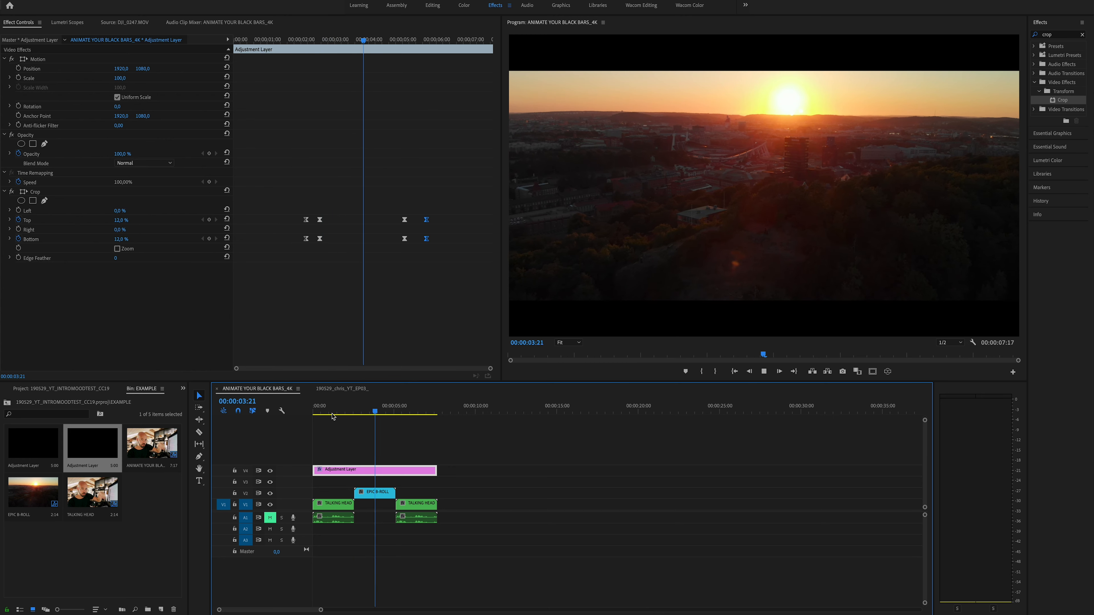
left_click(406, 416)
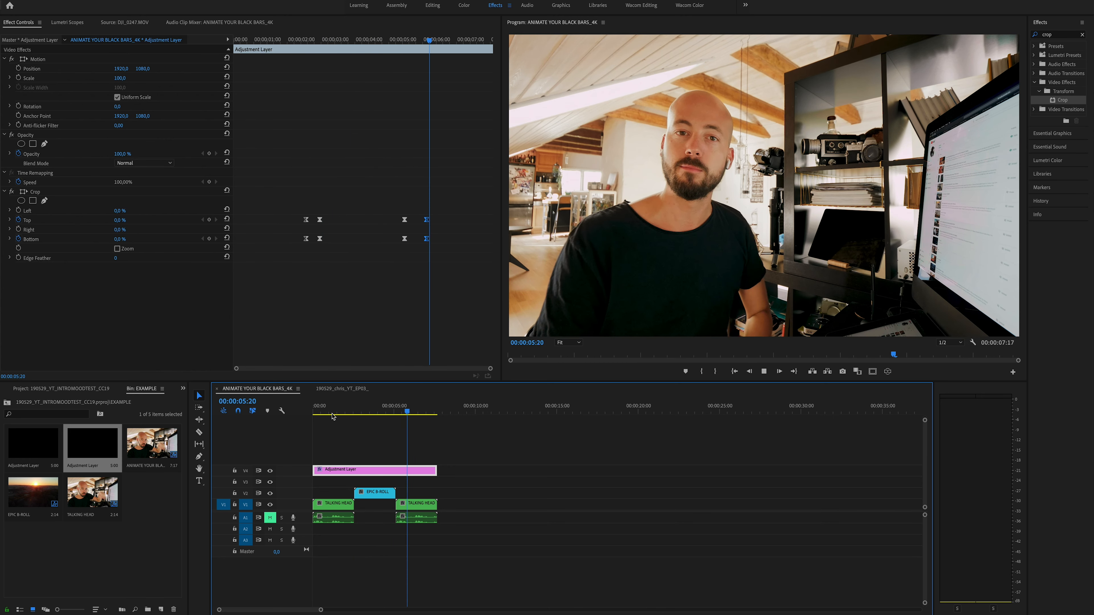
left_click(345, 412)
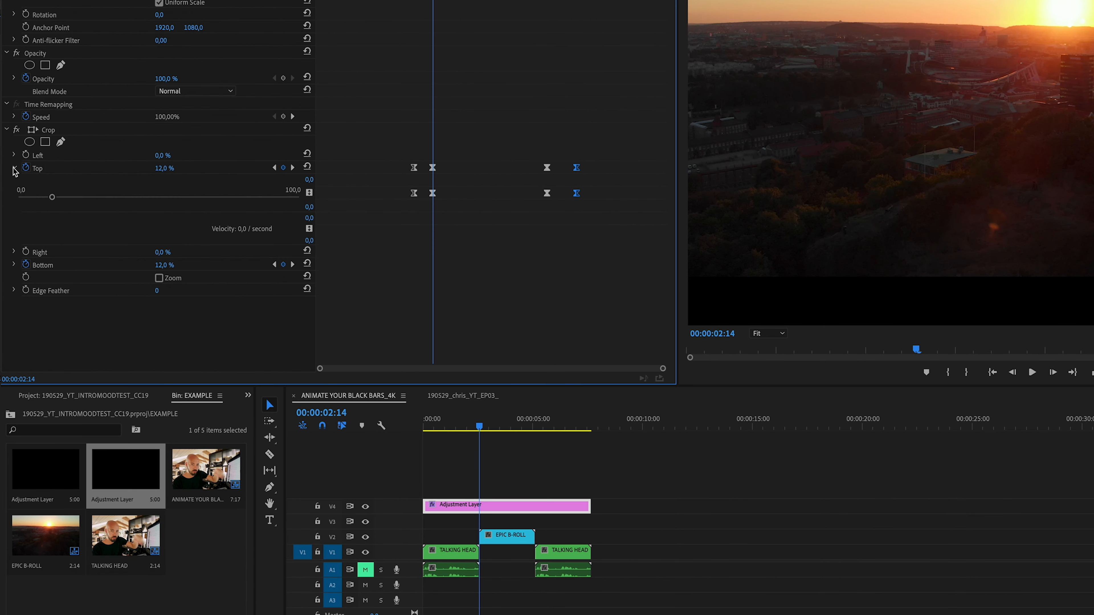
Reveal the Bottom velocity graph and select the Top bars-in keyframe to steepen its curve
left_click(13, 264)
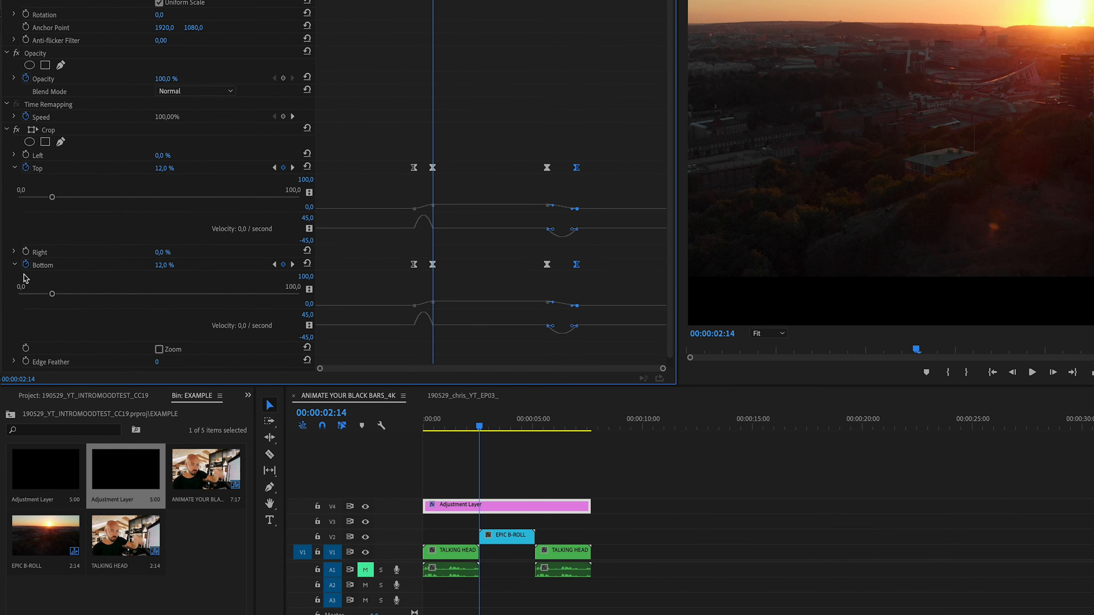
mouse_move(431, 183)
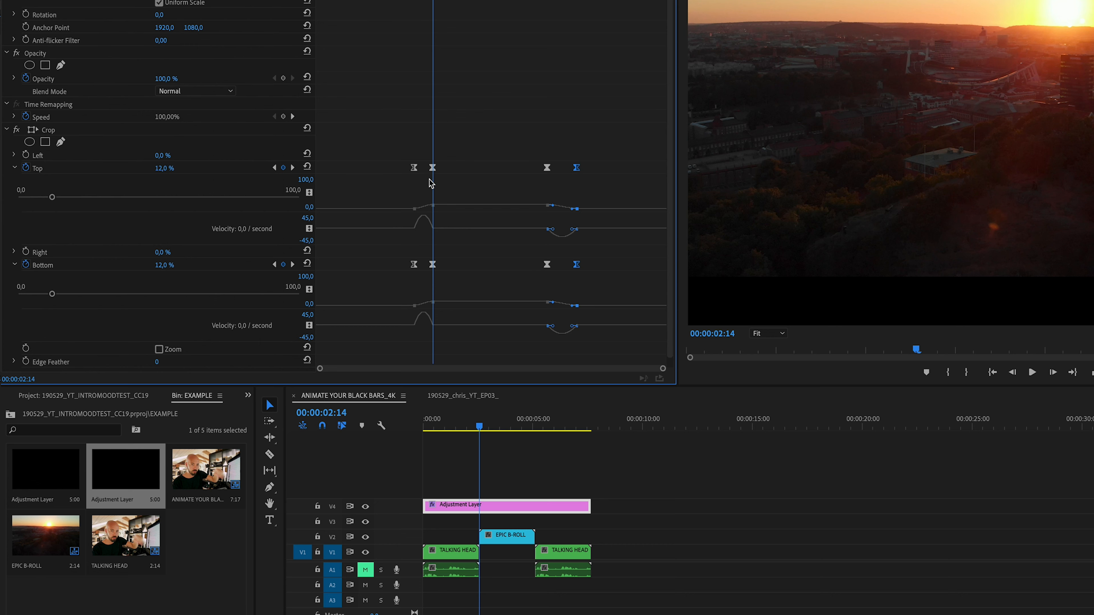
left_click(433, 167)
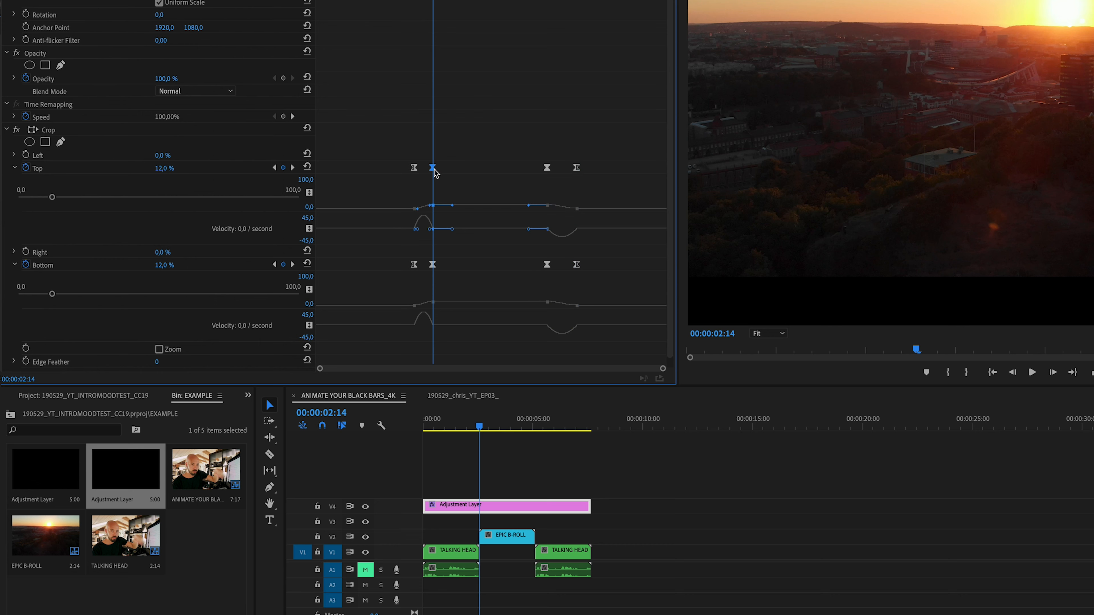
mouse_move(419, 236)
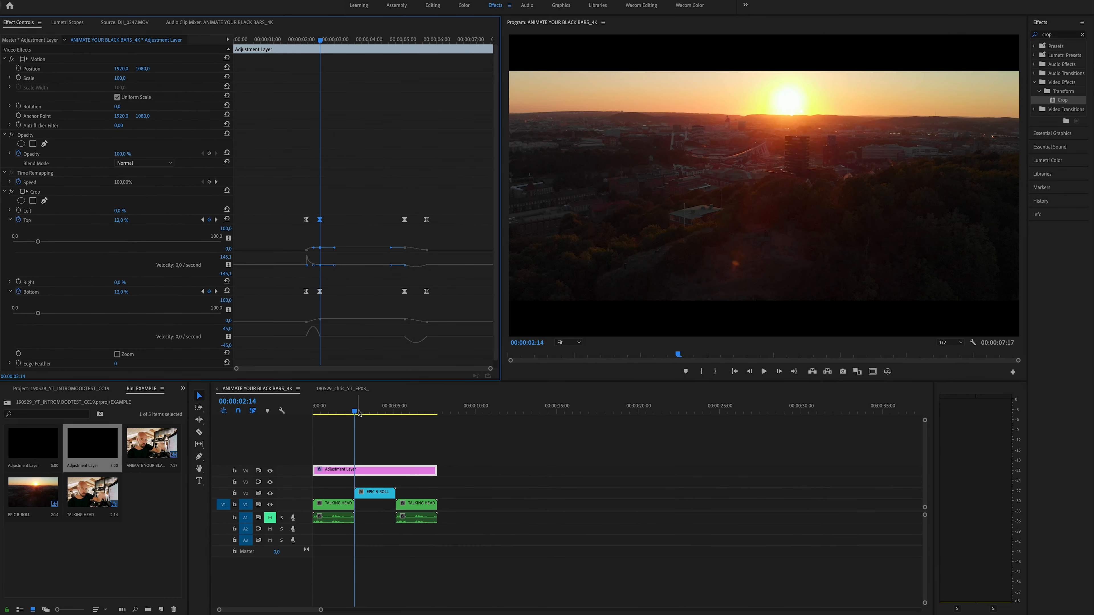
Preview playback, then shape the Bottom bars-in velocity curve to match the Top's steep spike
left_click(347, 412)
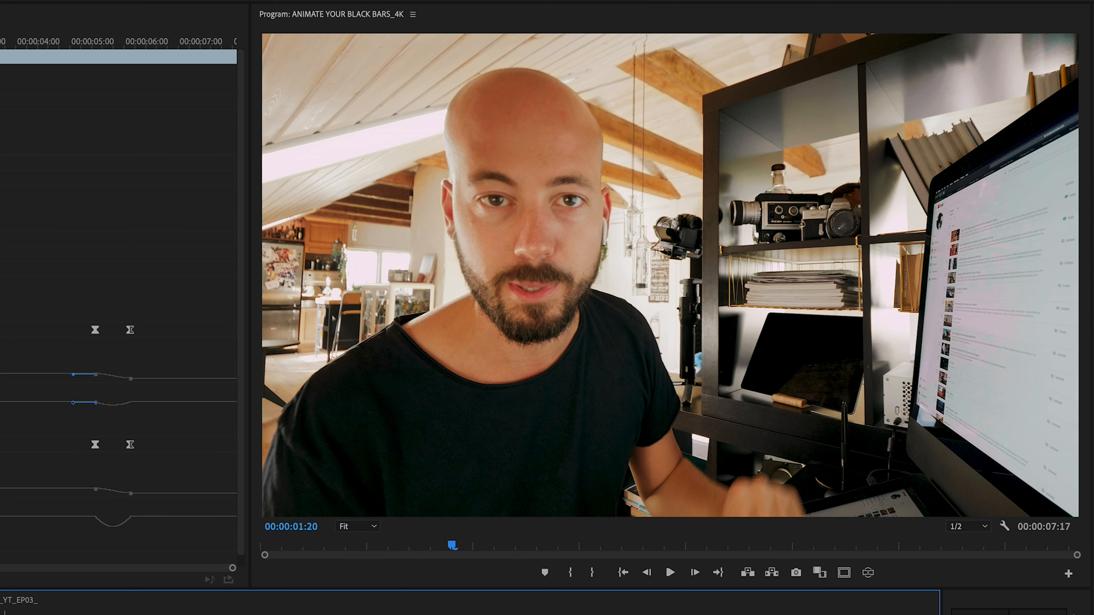
left_click(669, 572)
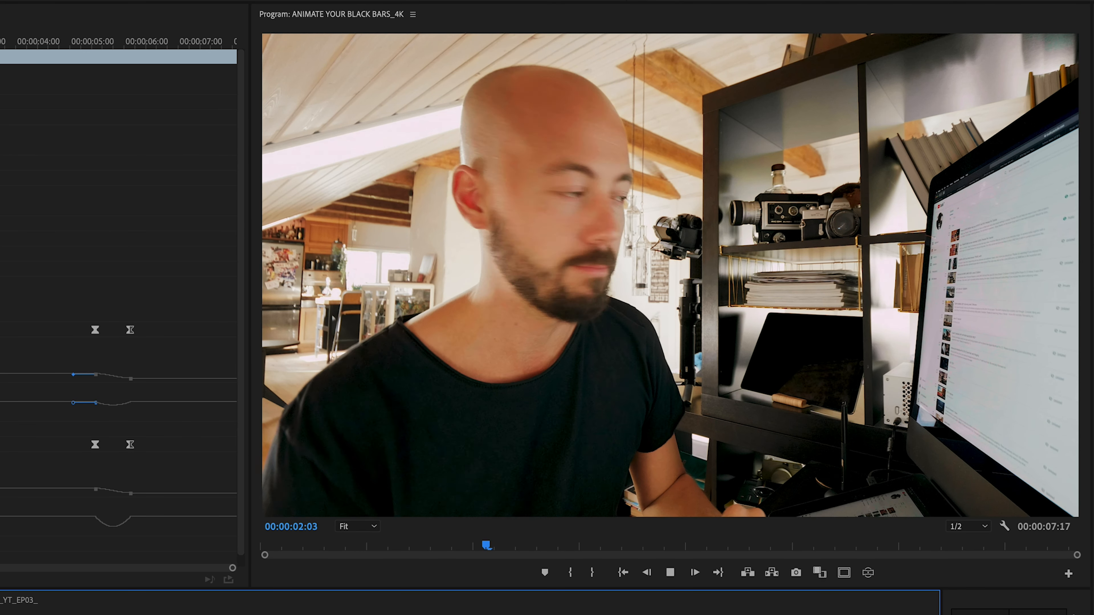
left_click(694, 572)
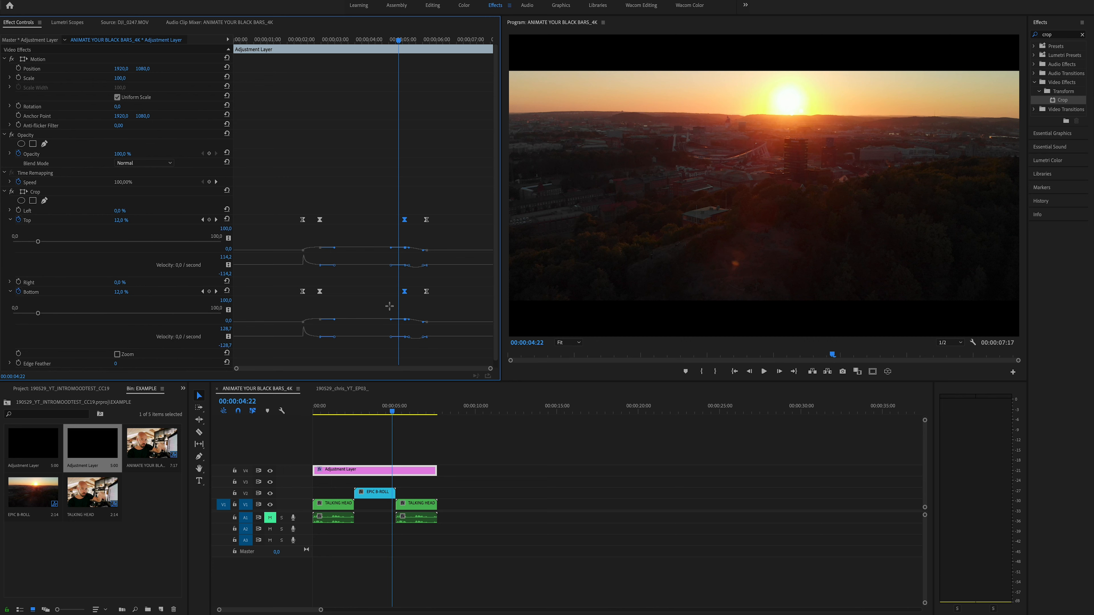
mouse_move(411, 269)
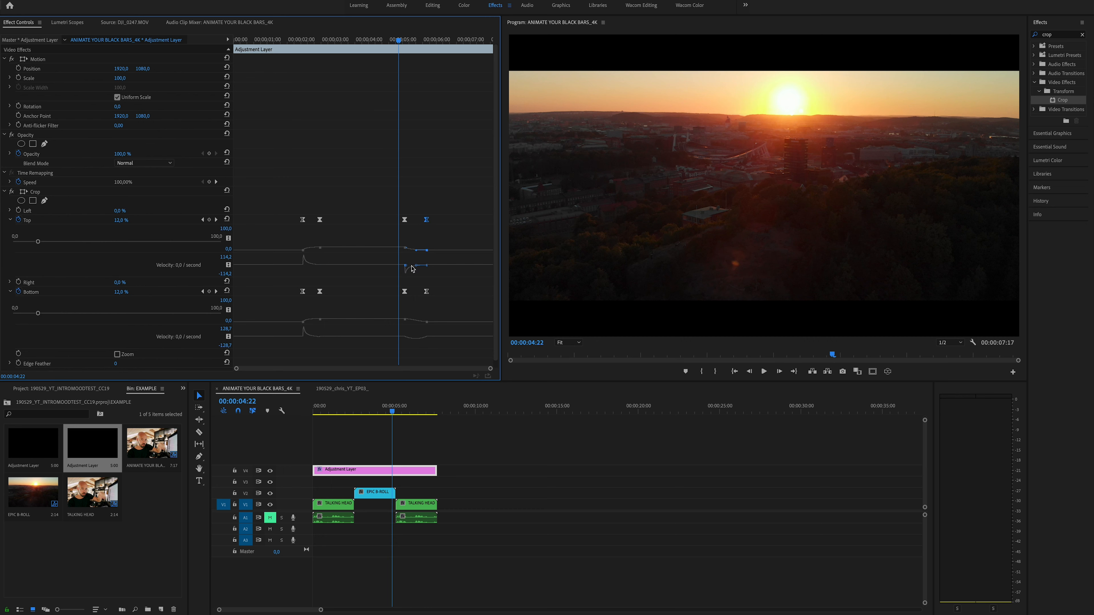
mouse_move(405, 300)
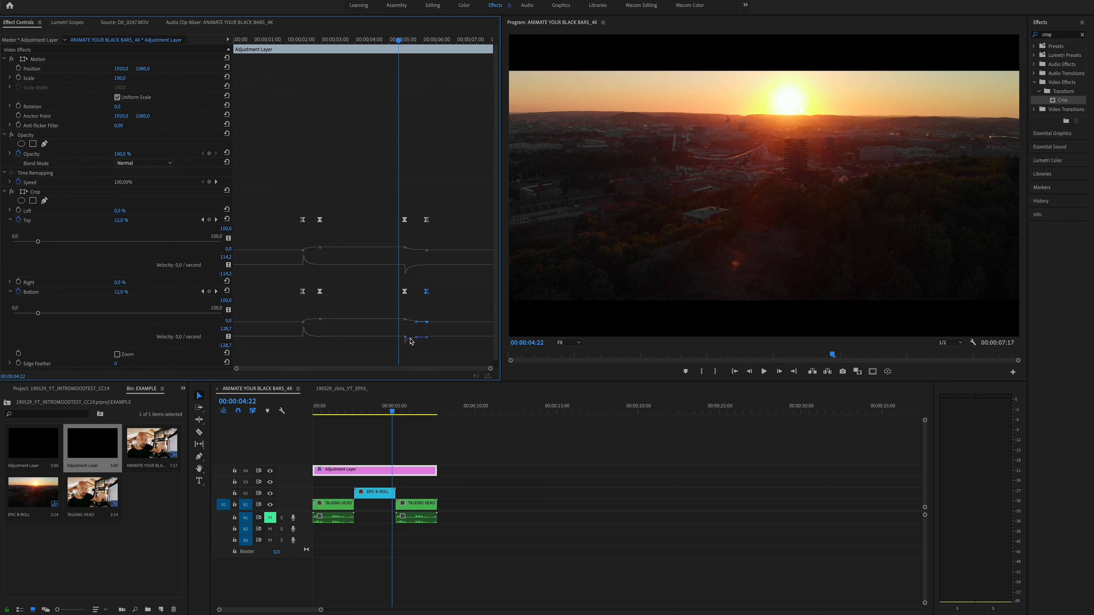
mouse_move(410, 348)
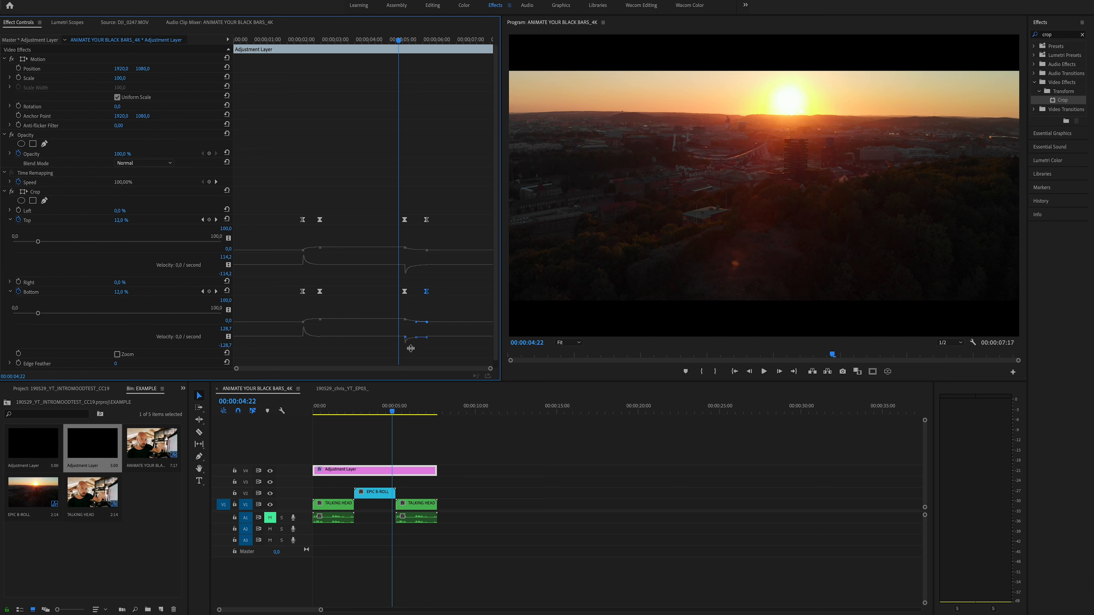
Save the project after steepening the bars-out velocity curves
key("ctrl+s")
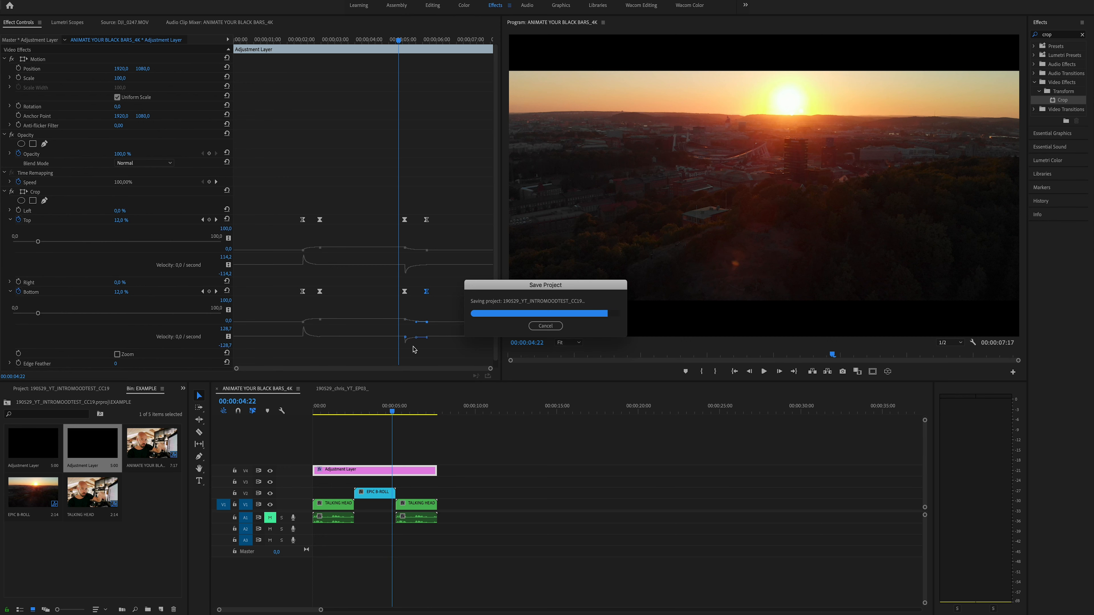
left_click(333, 408)
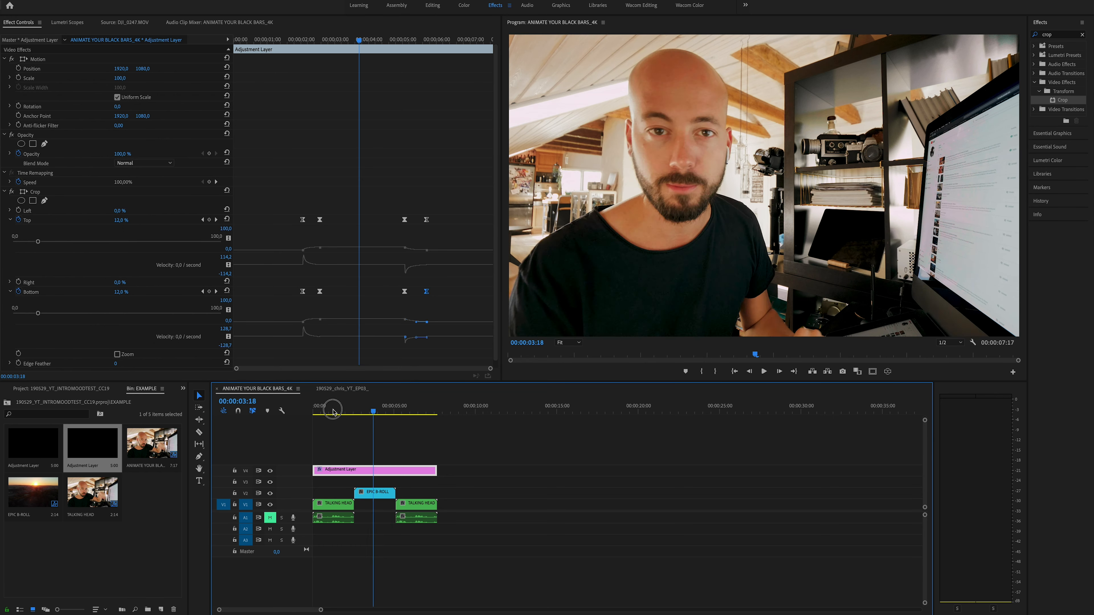
left_click(342, 405)
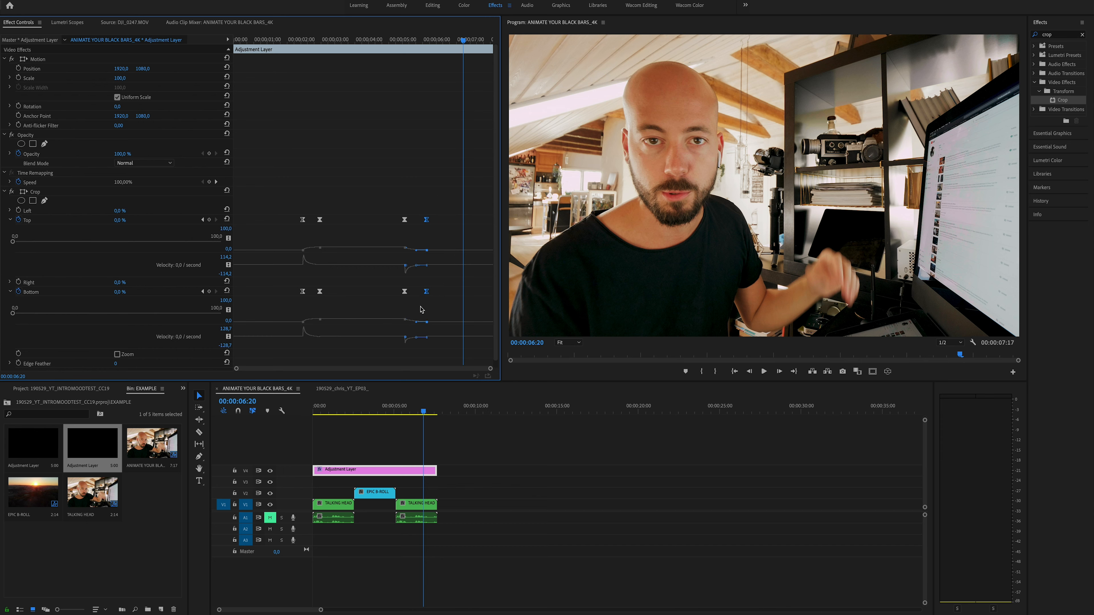
left_click(444, 293)
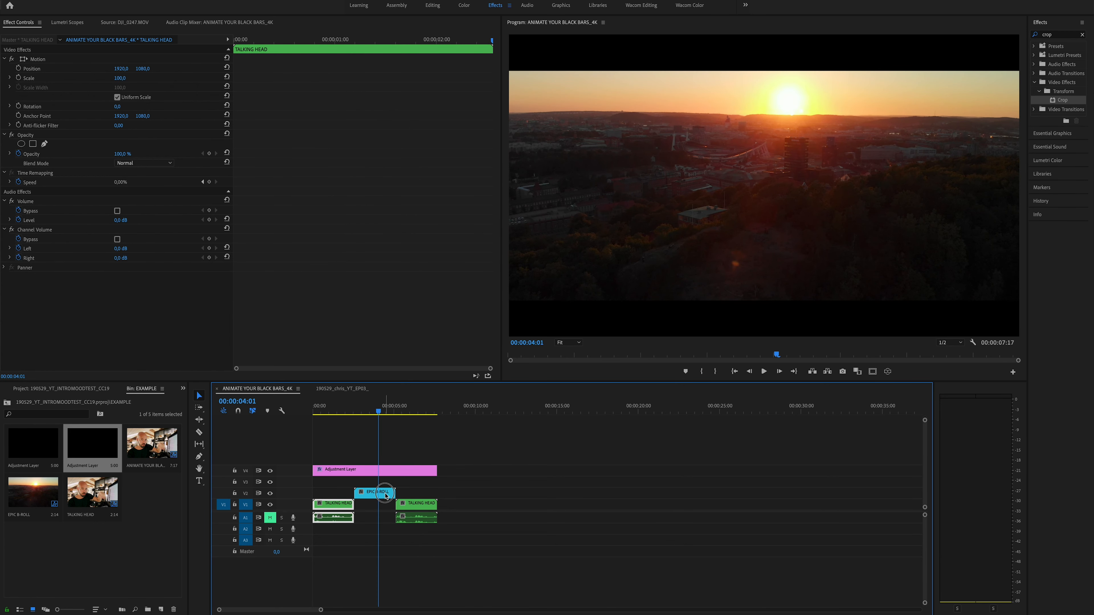
Lower the EPIC B-ROLL clip in frame by setting its Position Y to 1240
left_click(373, 491)
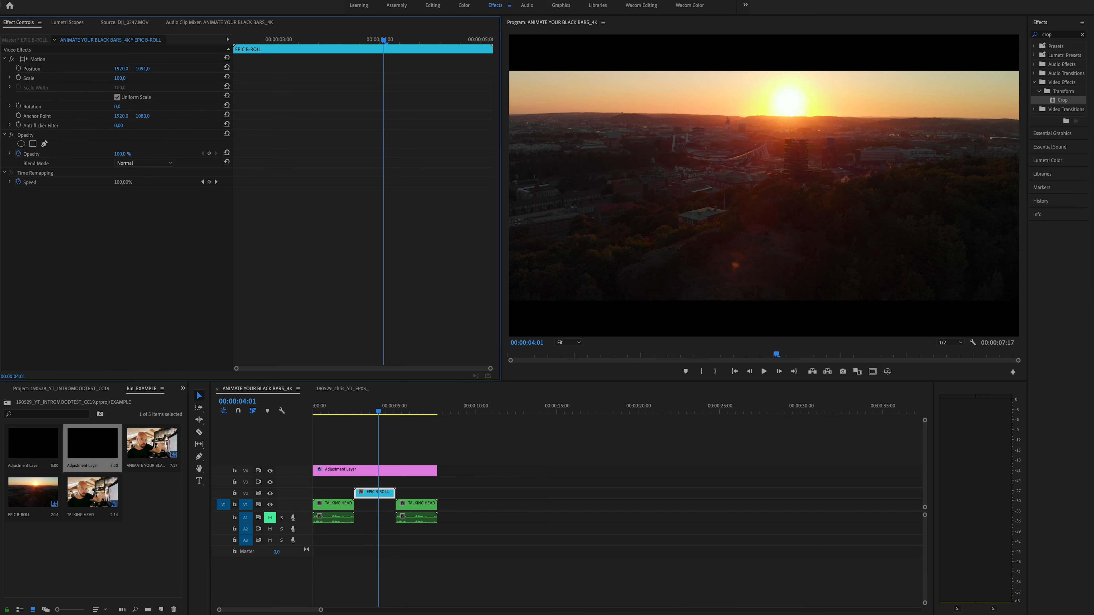
left_click(143, 69)
type("1249")
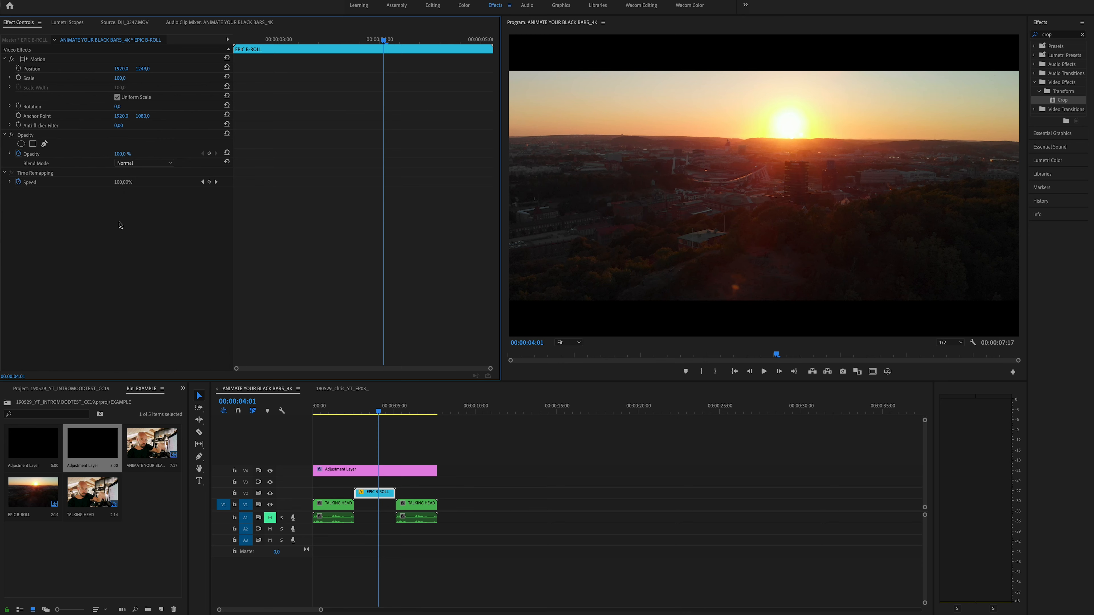
left_click(340, 405)
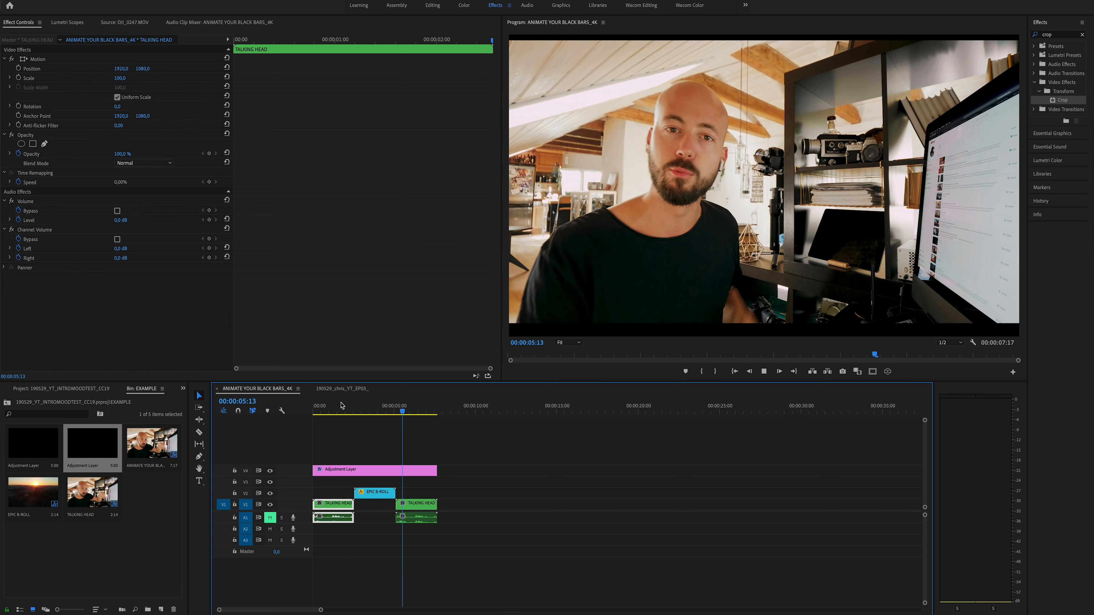
left_click(763, 371)
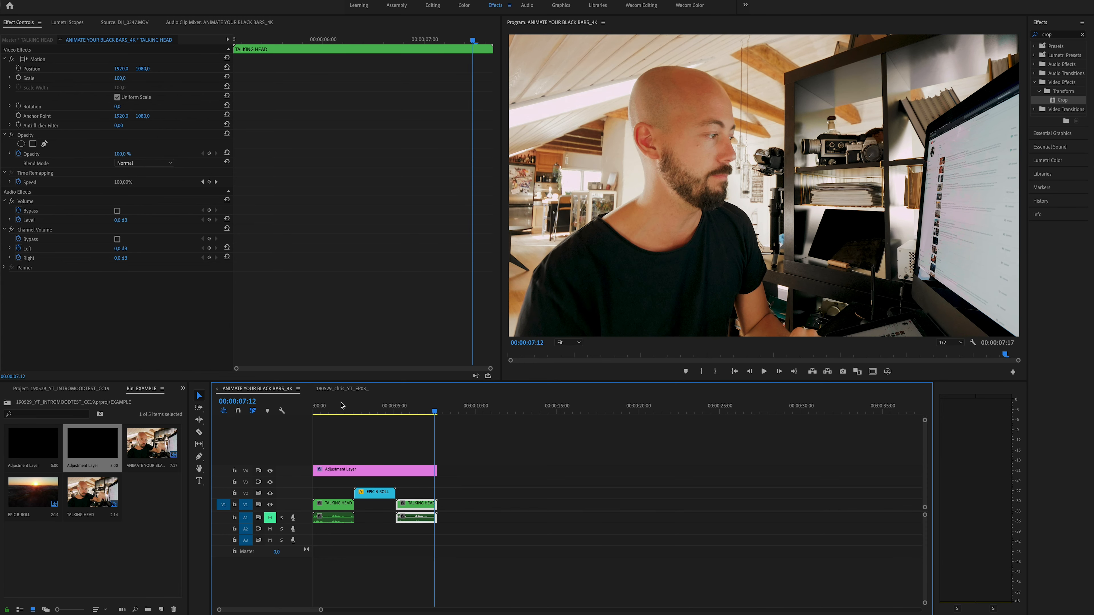